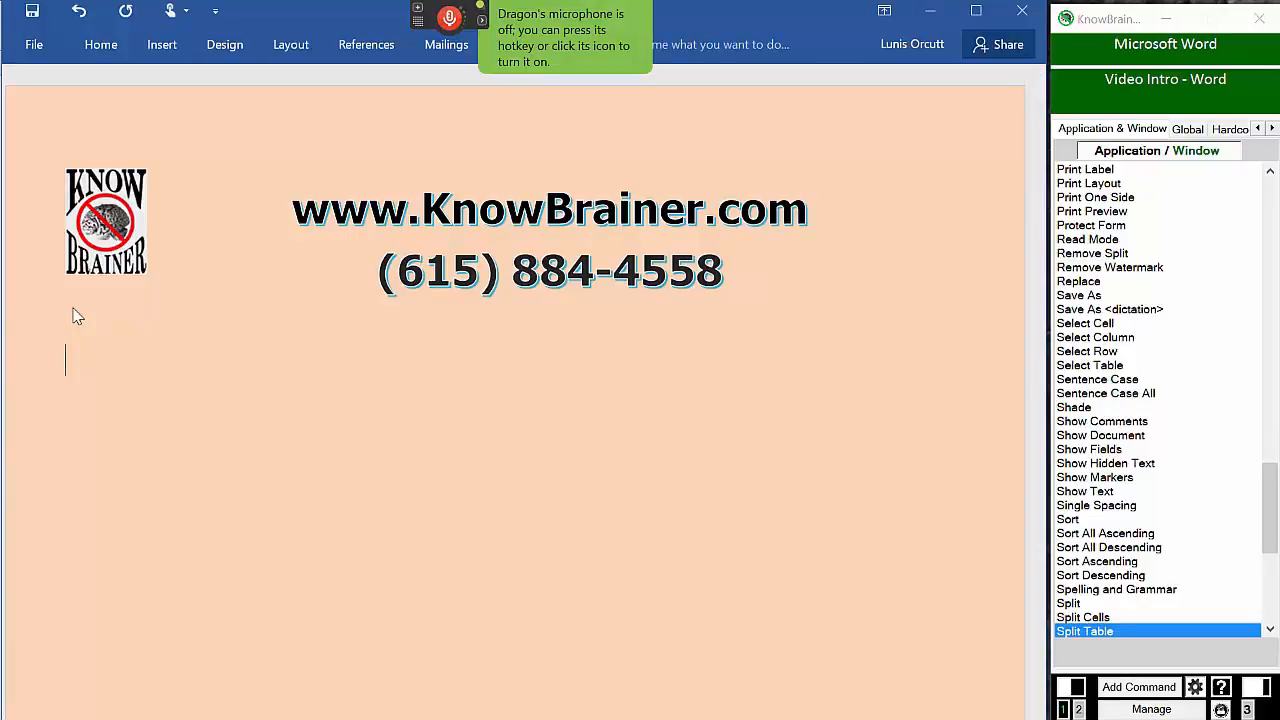
# Dictate that Dragon types fast but is only 50% of the equation, introducing KnowBrainer Professional's features
pyautogui.write('Dragon can type even faster than this and never makes a spelling error but Dragon is')
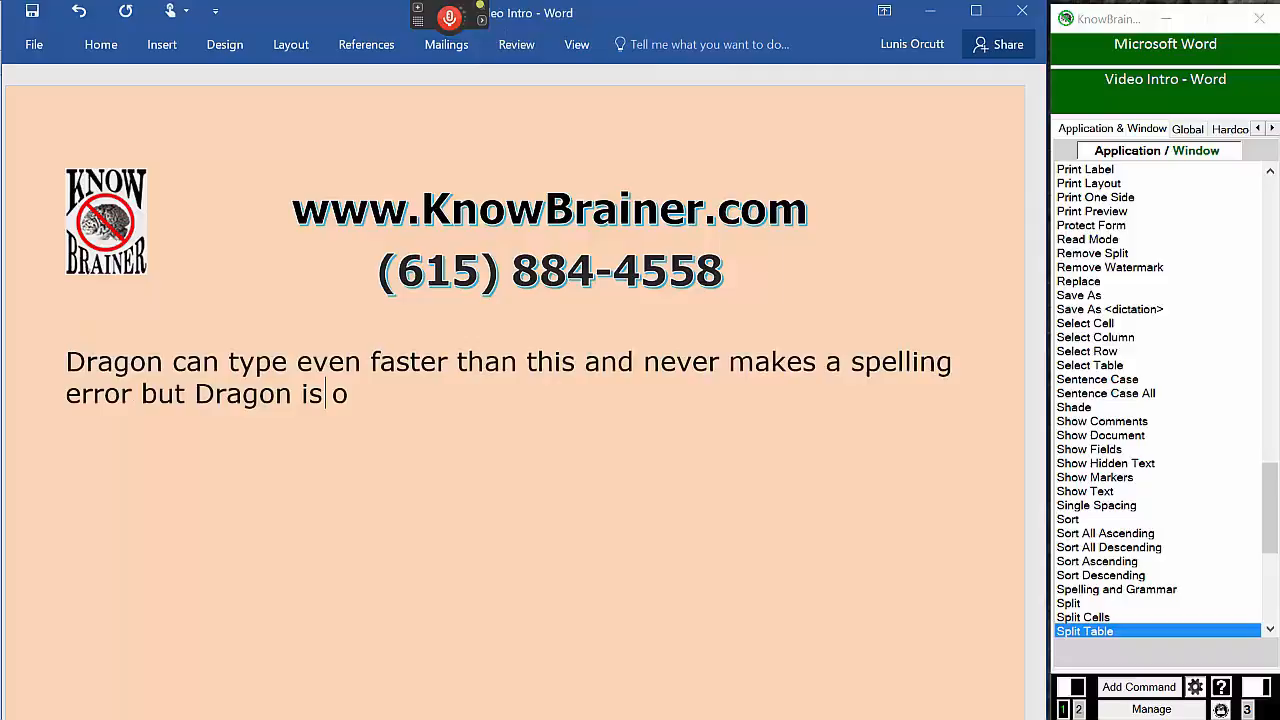
pyautogui.write('only 50% of the speech recognition equation.')
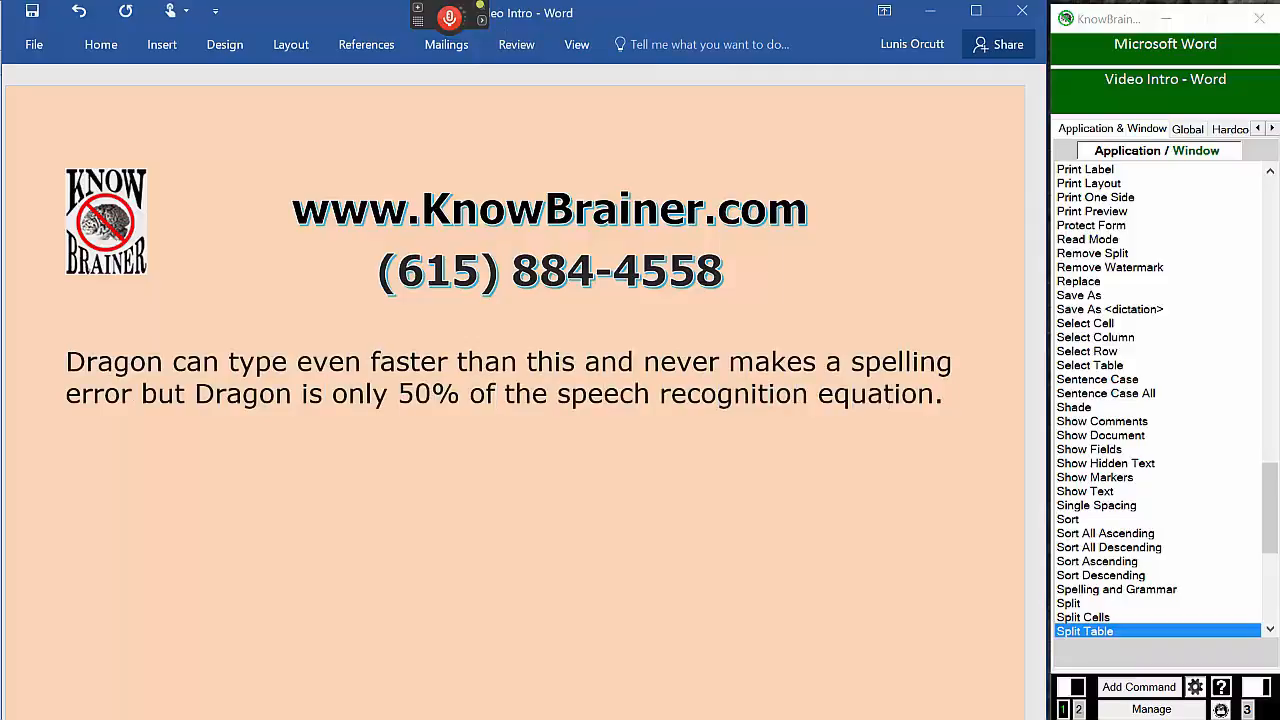
pyautogui.write('KnowBrainer Profess')
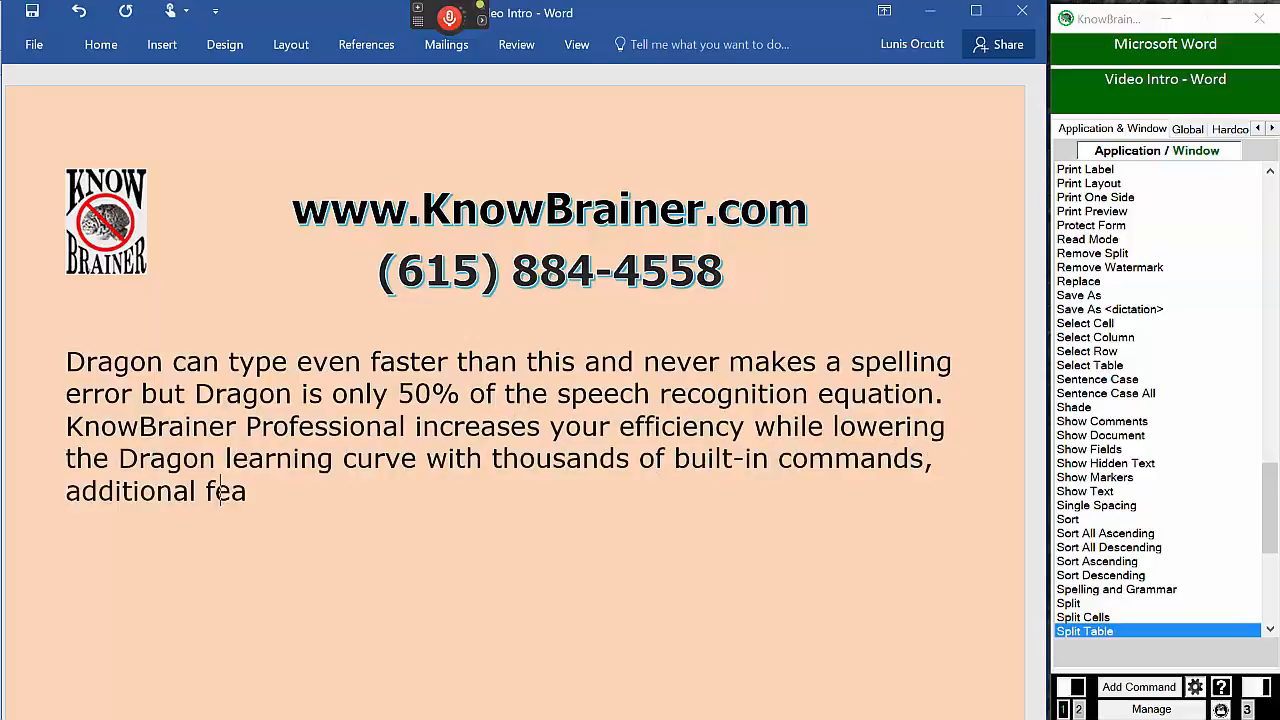
pyautogui.write('tures,')
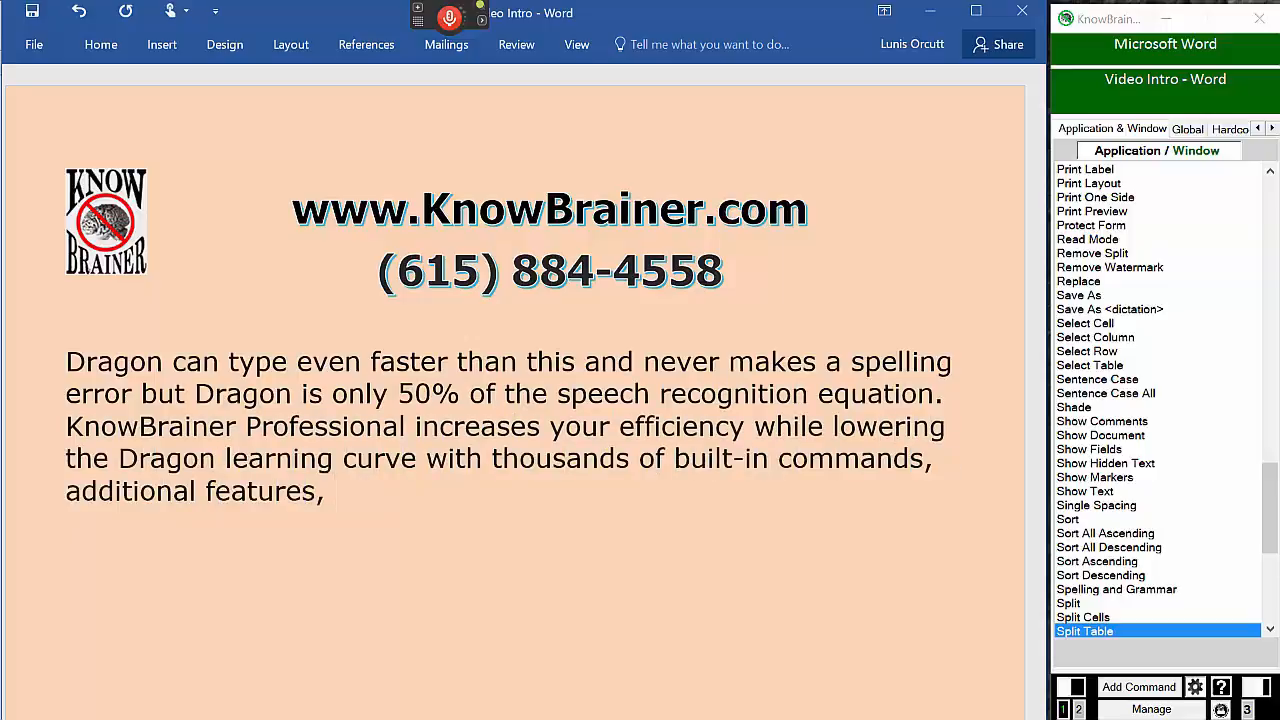
# Dictate the boilerplate-without-scripting feature and that Dragon without KnowBrainer Professional is like an incomplete computer
pyautogui.write('the ability to automatically create boilerplate')
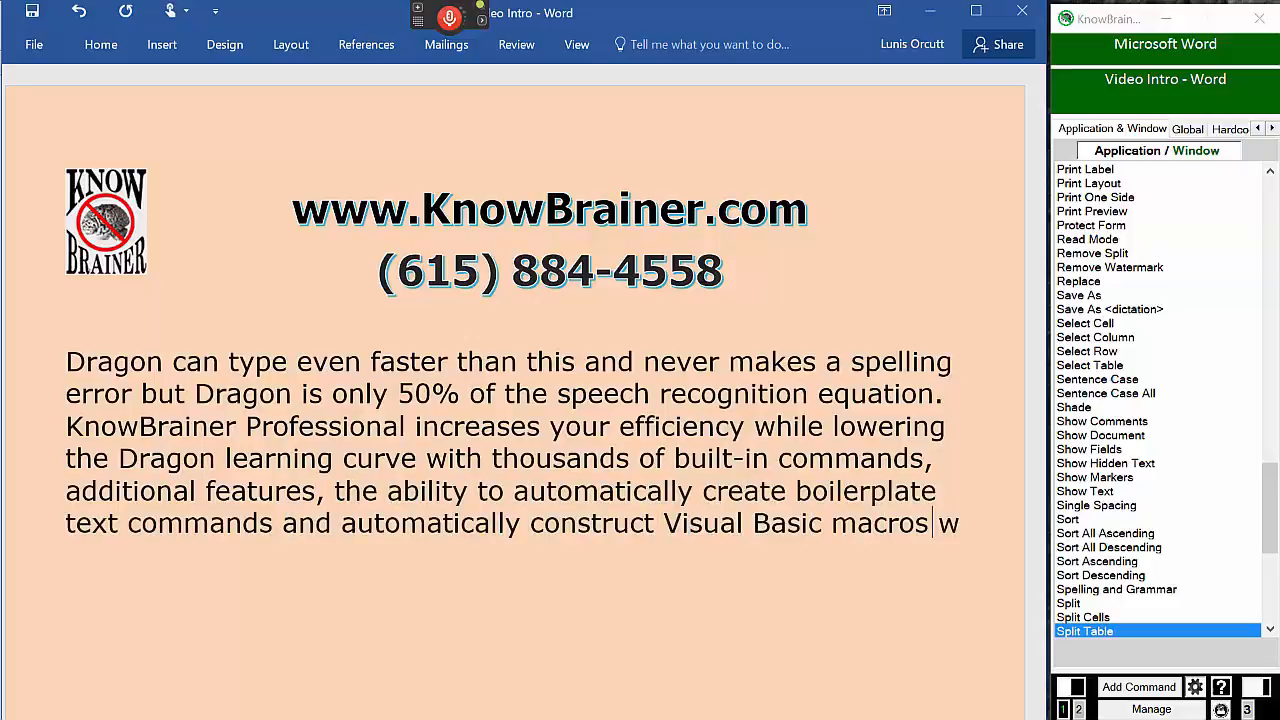
pyautogui.write('ith no Advanced-Scripting knowledge.')
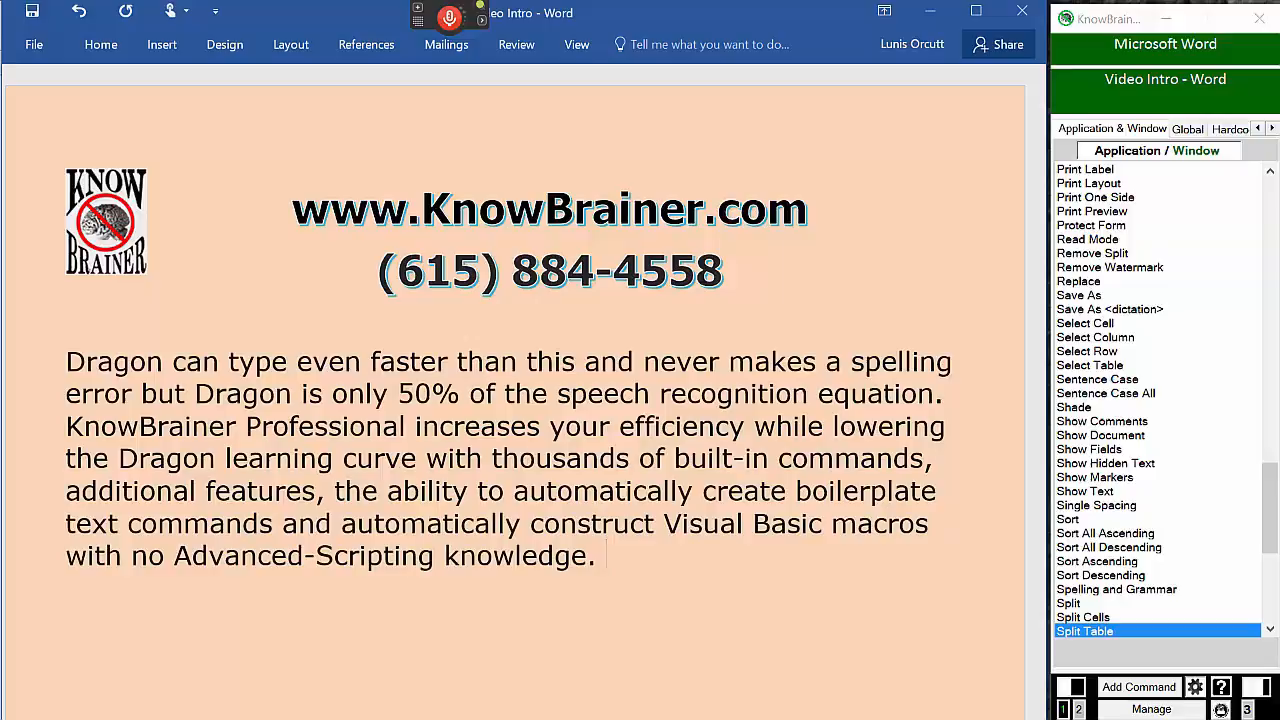
pyautogui.write('Drago')
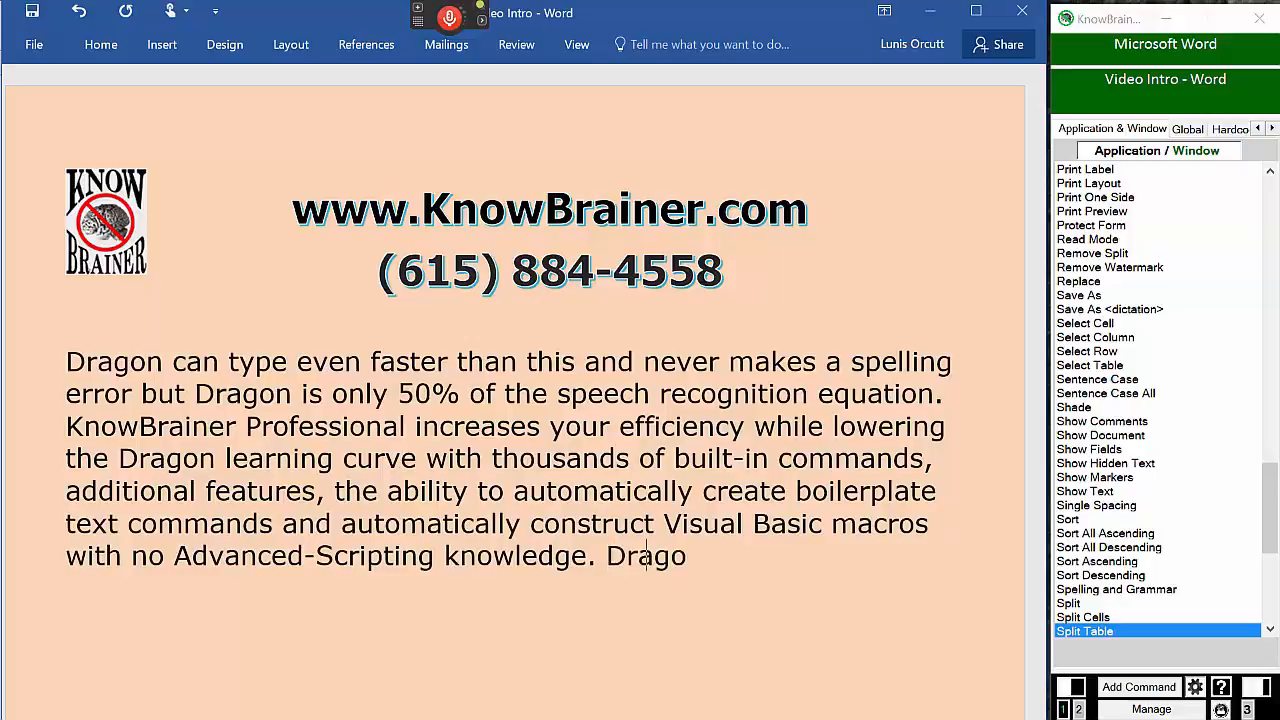
pyautogui.write('without KnowBrainer Professional is equivalent to a computer wi')
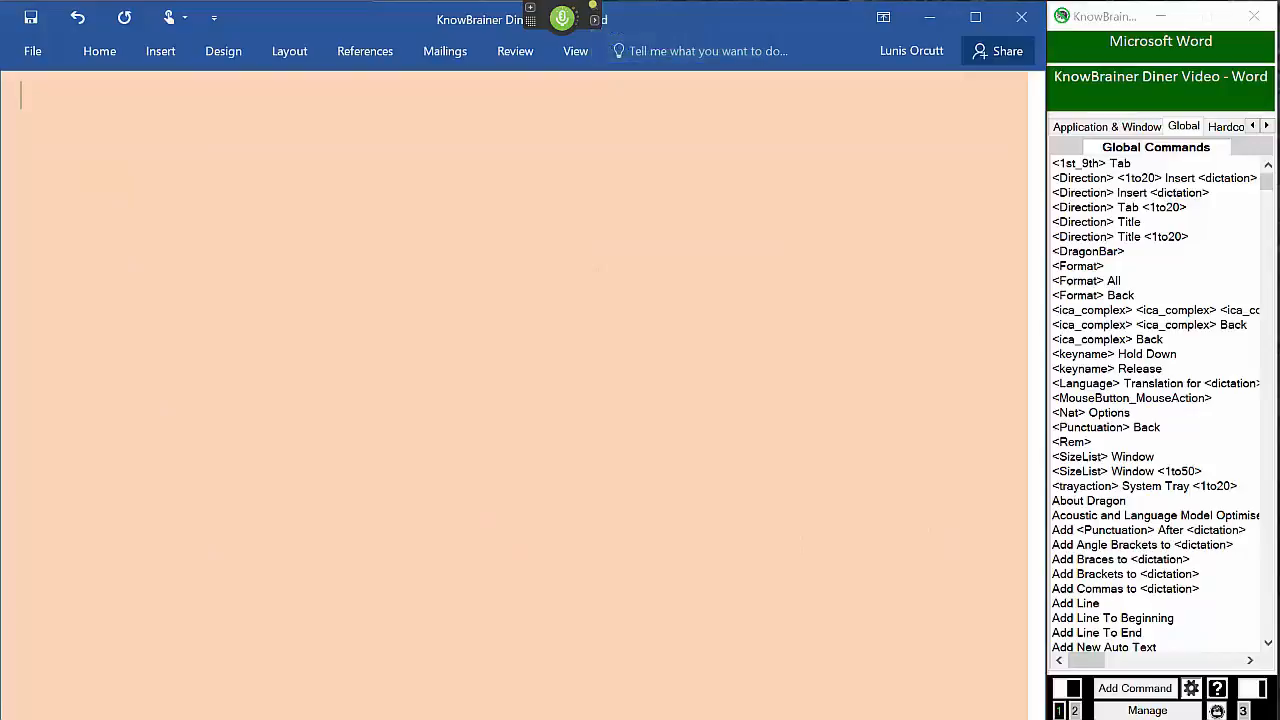
# Dictate the welcome to the 16th reopening under new management, after the prosecutor's last witness died from food poisoning
pyautogui.write('Welcome to the 16th reopening of the KnowBrainer Dragon restaurant under new management. We are ecstatic that the judge dismissed all charges with prejudice')
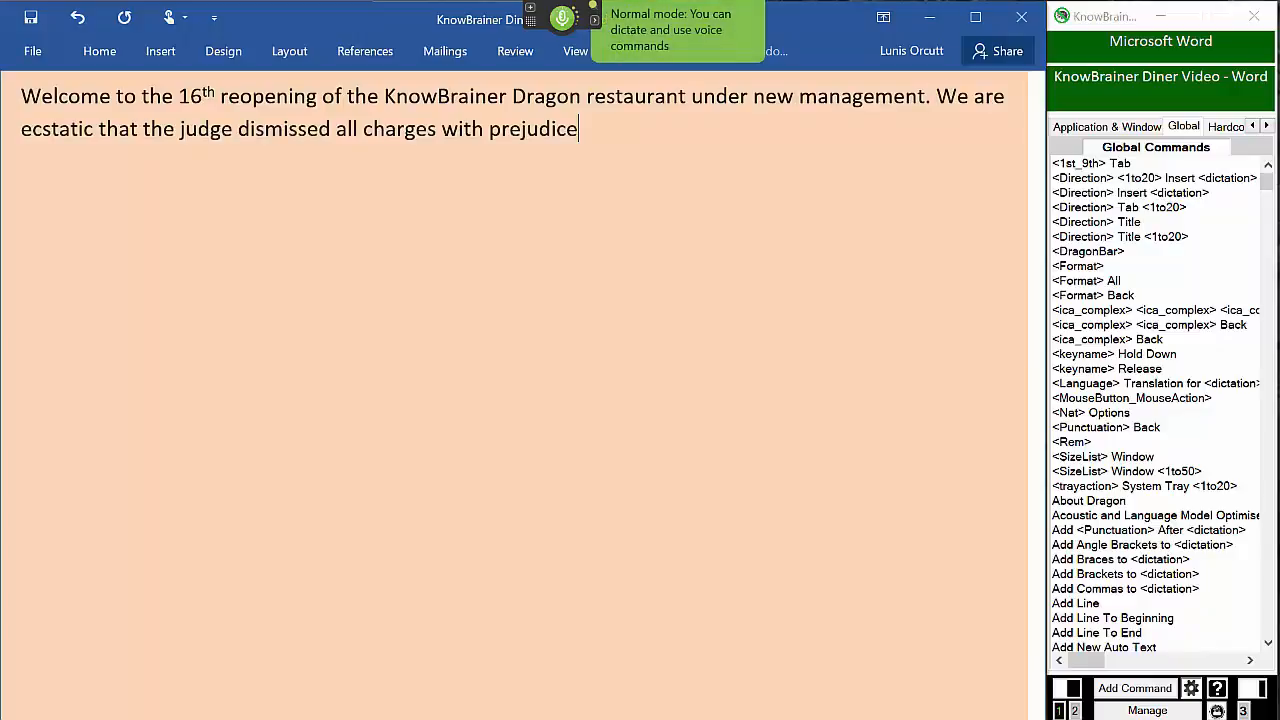
pyautogui.write('when the prosecutors last witness')
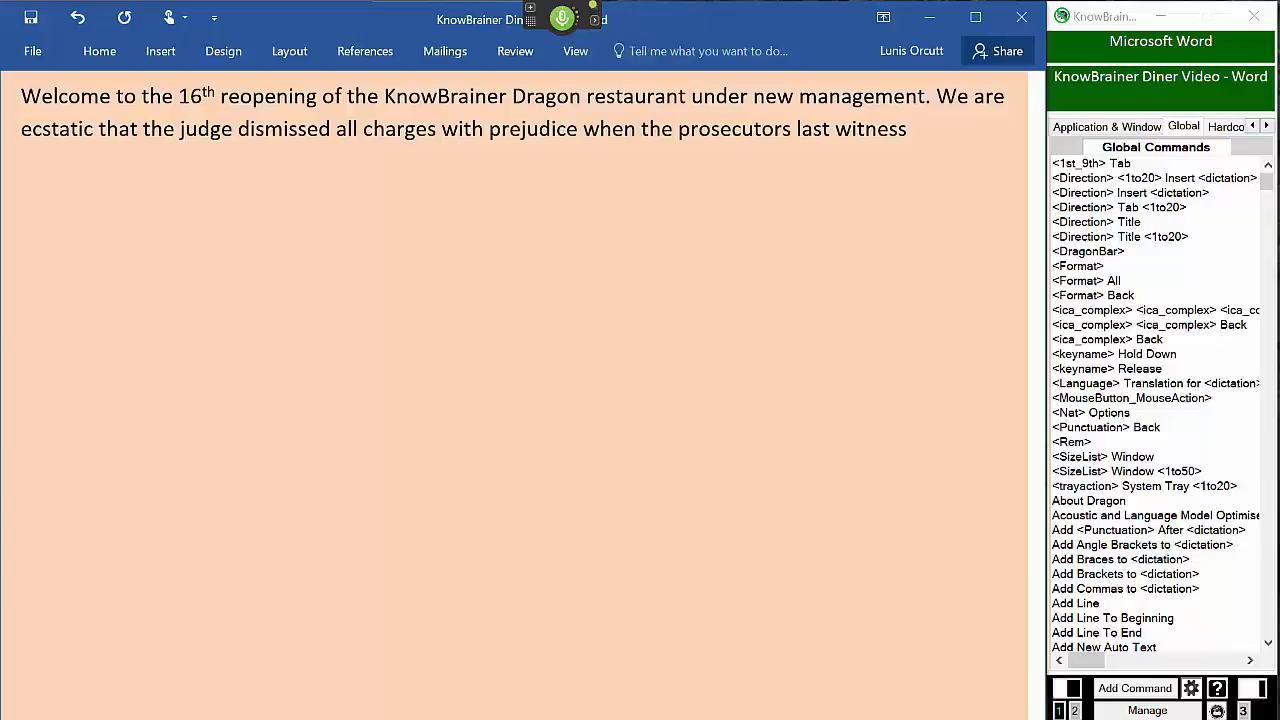
pyautogui.write('untimely died from food poisoning')
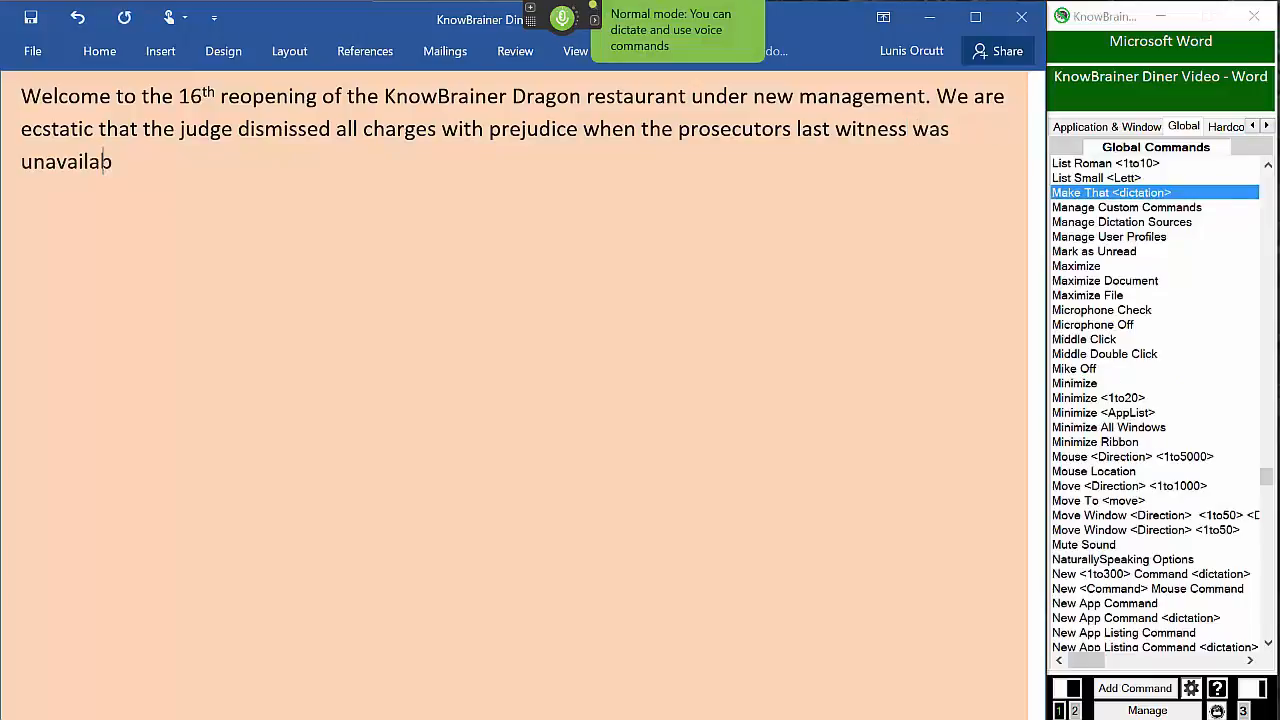
pyautogui.write('le')
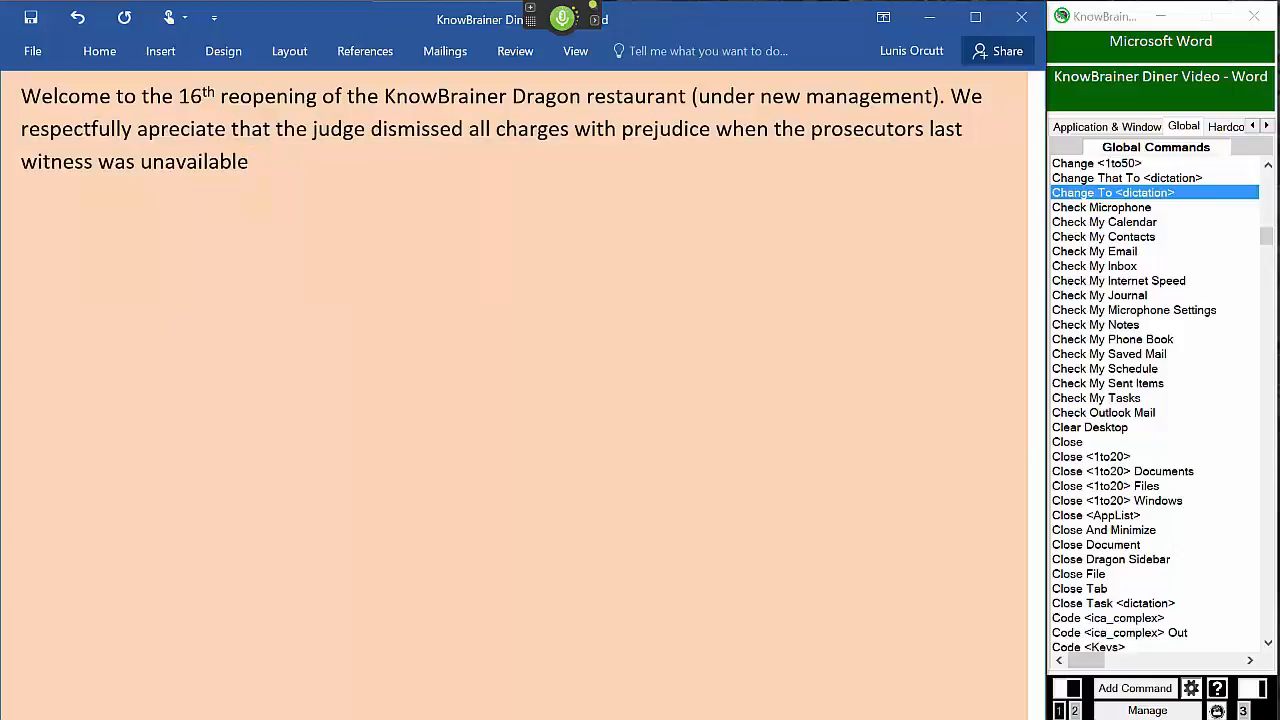
# Dictate the sentences about someone offering to park your car and no valet parking
pyautogui.write('If someone offers to park your car,')
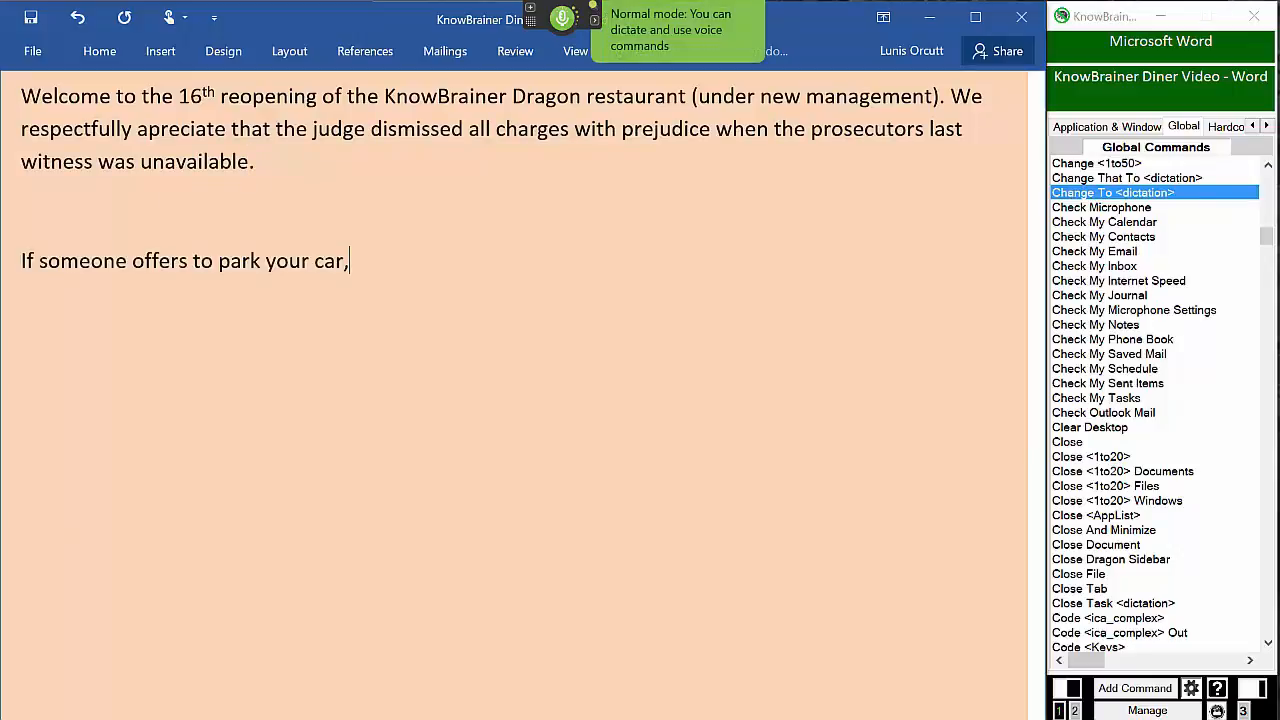
pyautogui.write('note that we do not offer valet parking.')
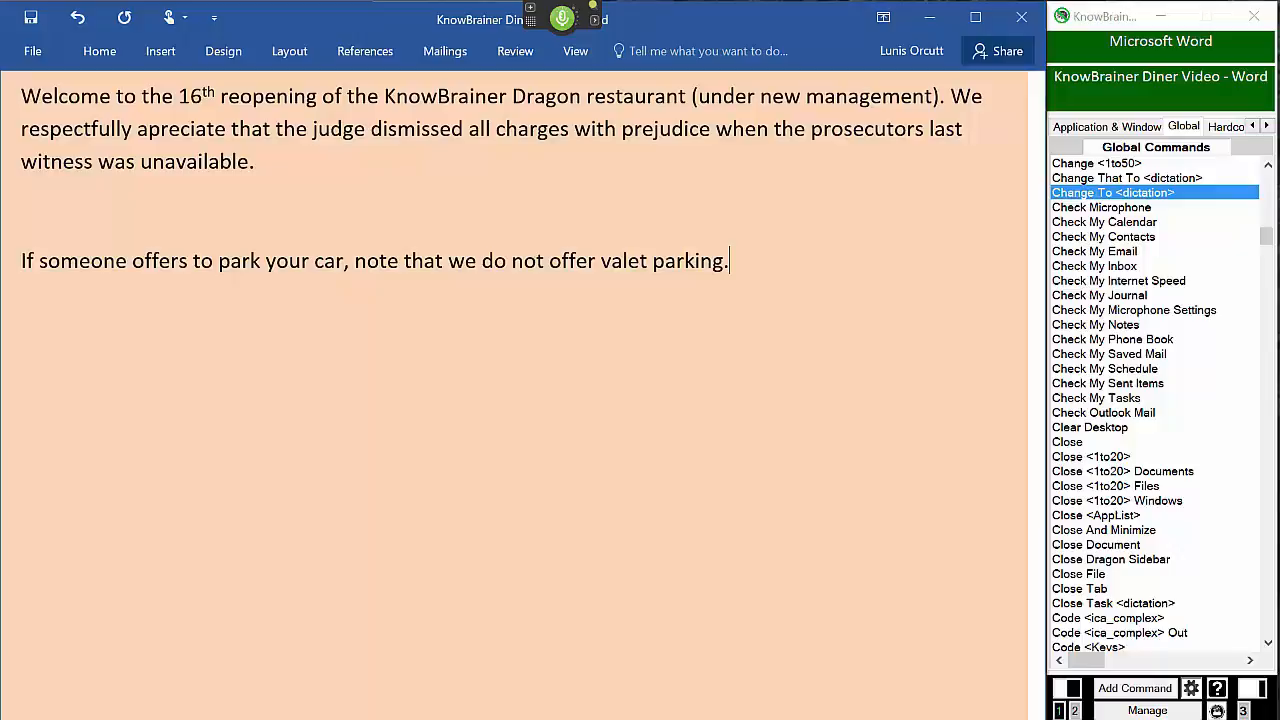
# Dictate the kitchen-door 'immigration' joke and health department trouble, then begin the outrageous rumor sentence
pyautogui.write('Walking past the kitchen door and yelling immigration is not funny unless you want the manager to cook your dinner,')
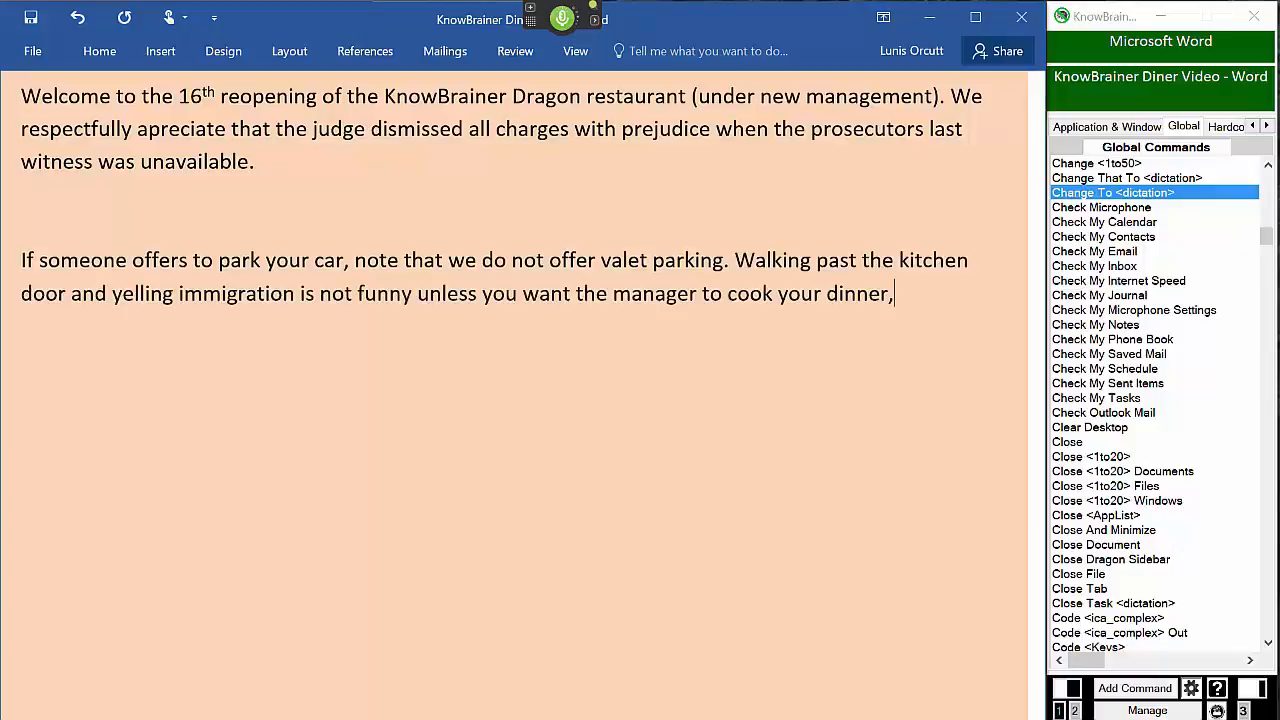
pyautogui.write('which is what')
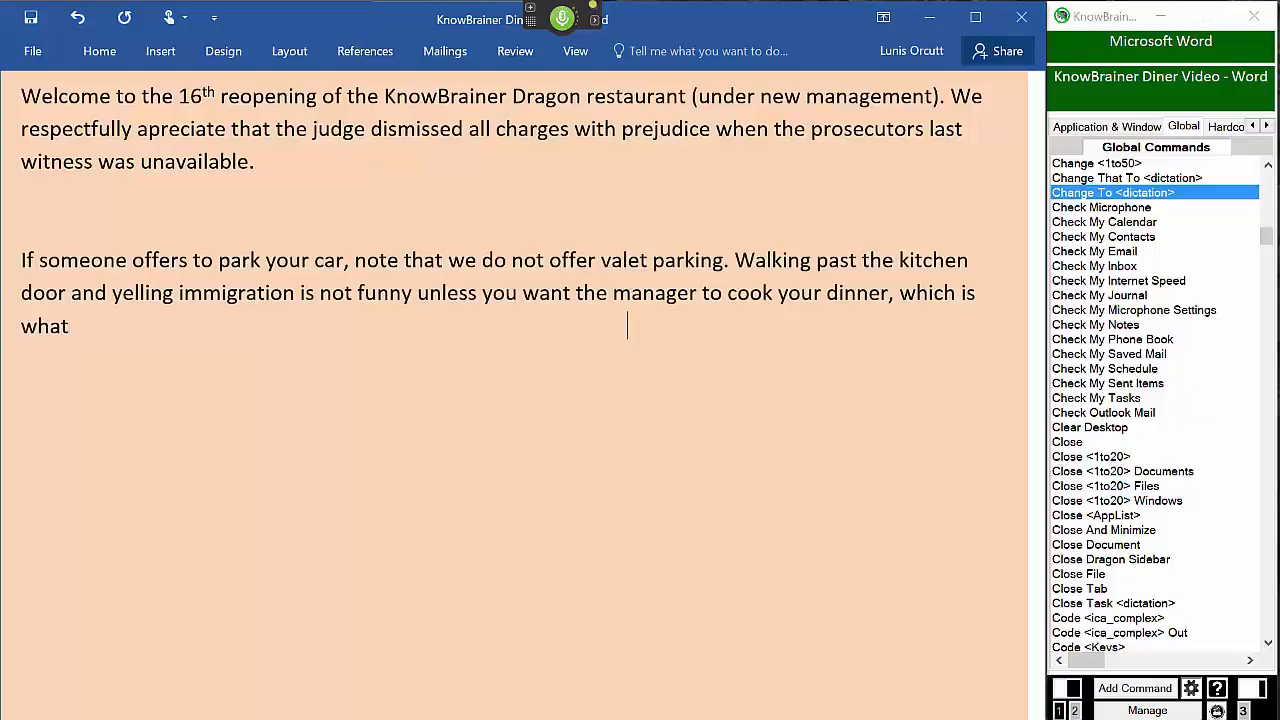
pyautogui.write('previously got us into trouble with the health department.')
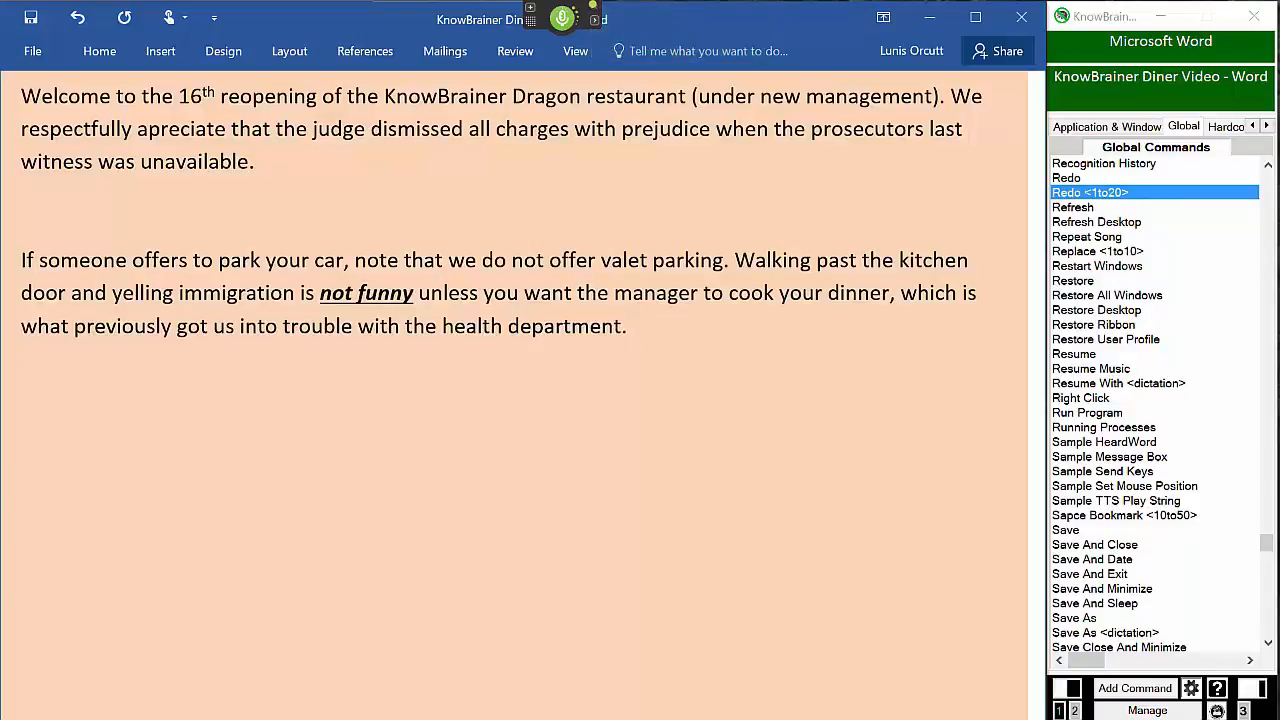
pyautogui.write('You may have heard an outrageous rumor')
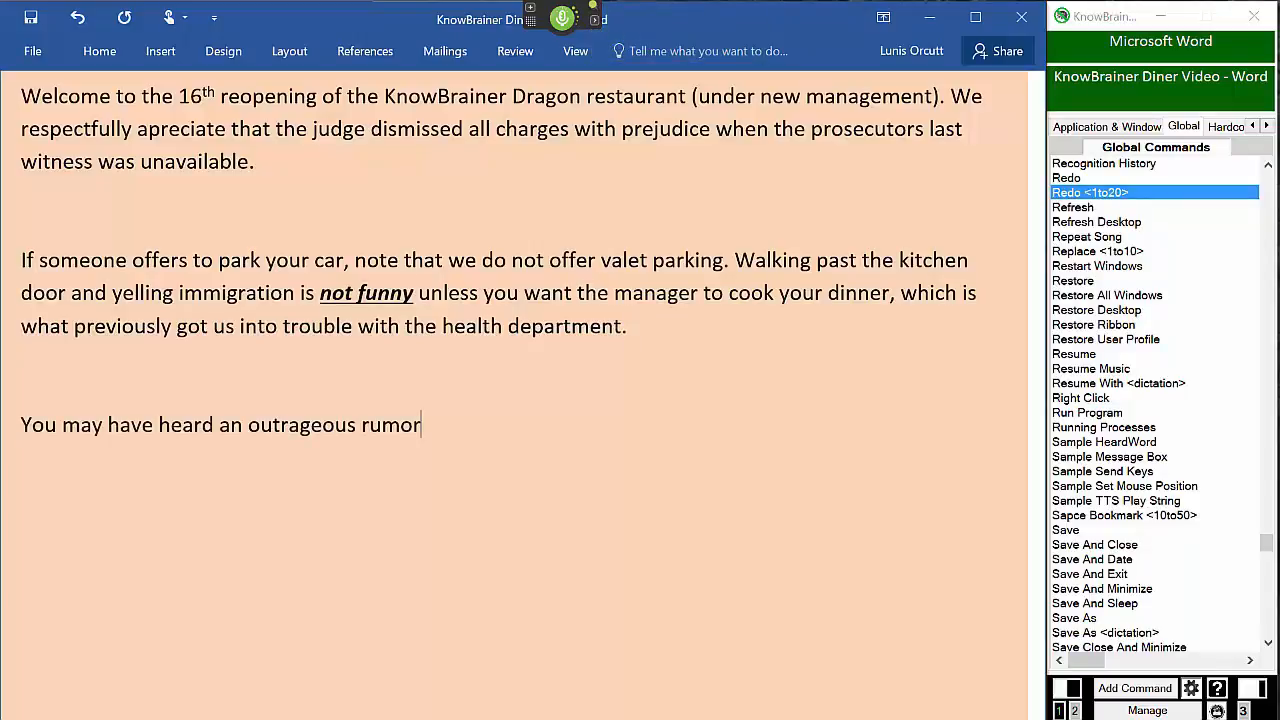
# Dictate the bleach-marinated fish denial ending in 'secret herbs and spices', then begin 'The daily soup never changes'
pyautogui.write('that we marinate spoiled fish in bleach.')
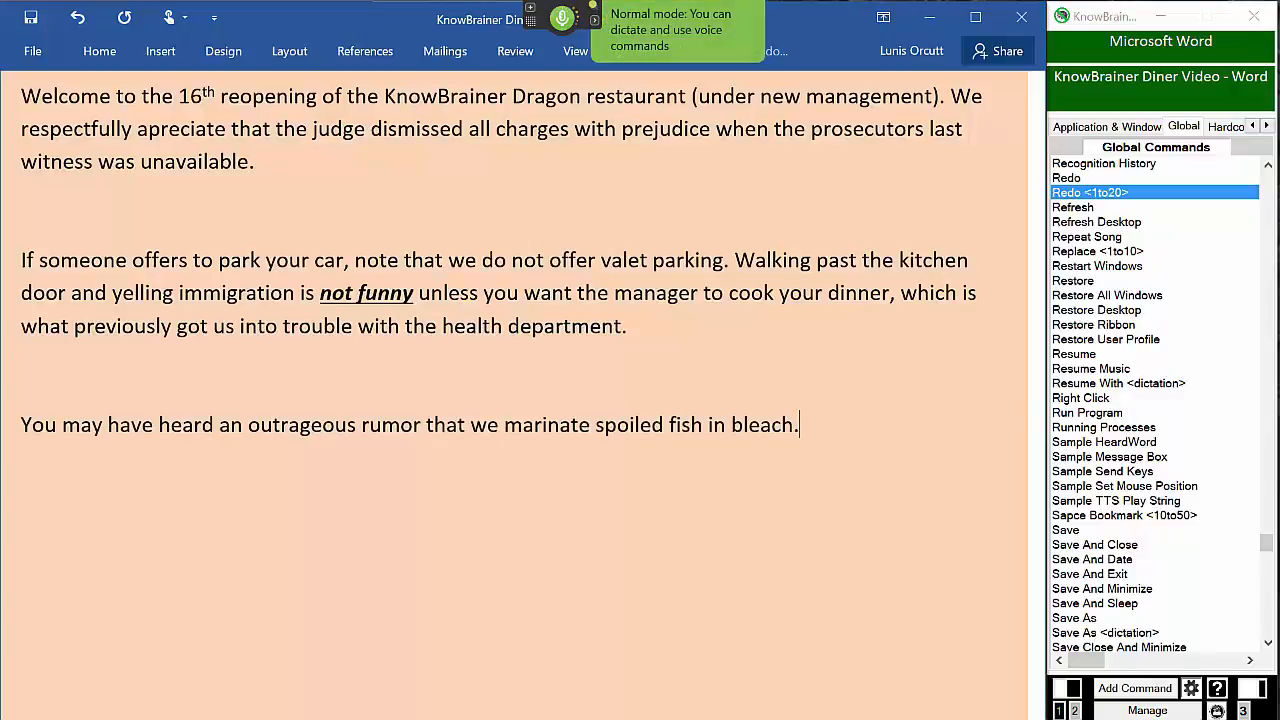
pyautogui.write('Nothing could be further from the truth. We use')
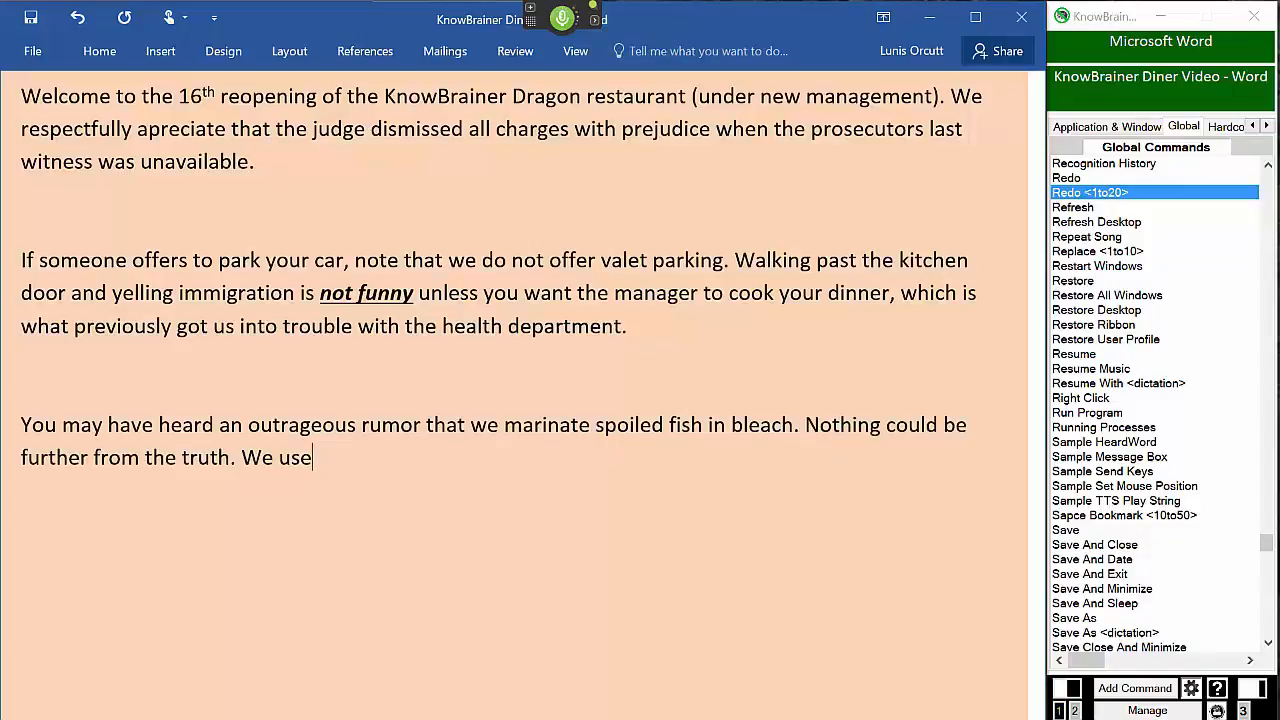
pyautogui.write('lemon/Clorox')
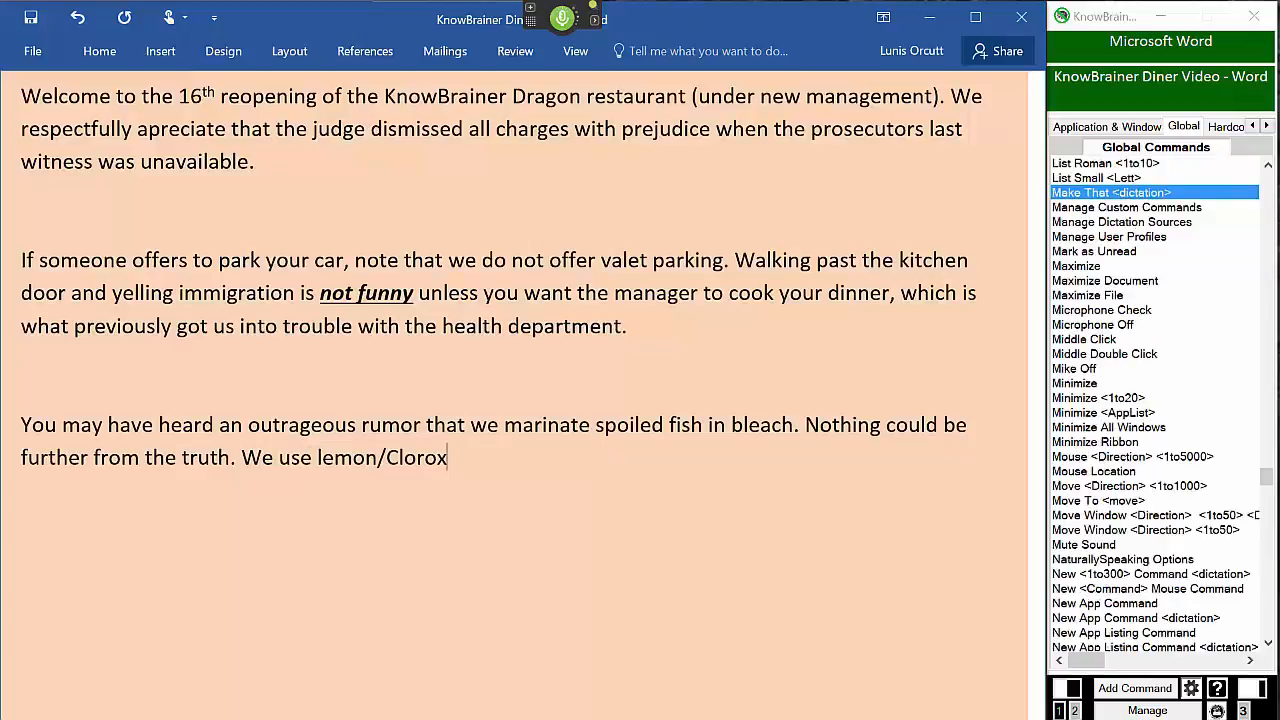
pyautogui.write('secret herbs and spices.')
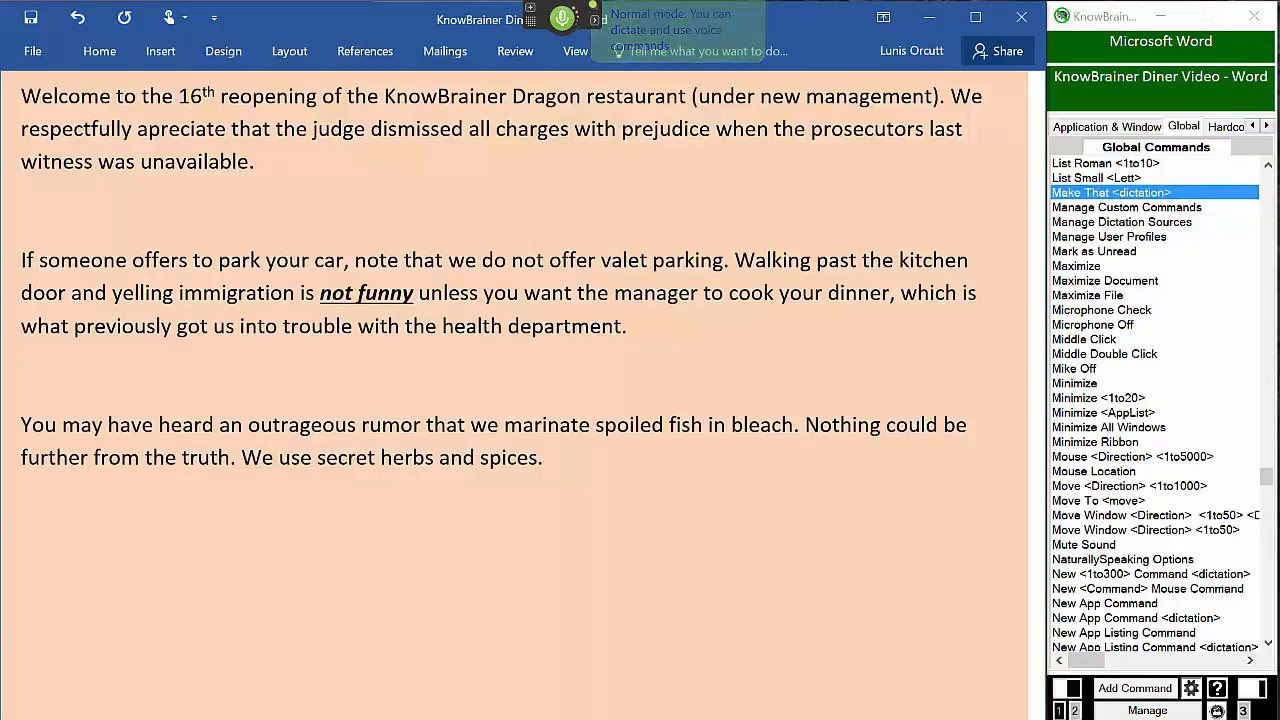
pyautogui.write('The daily soup never changes')
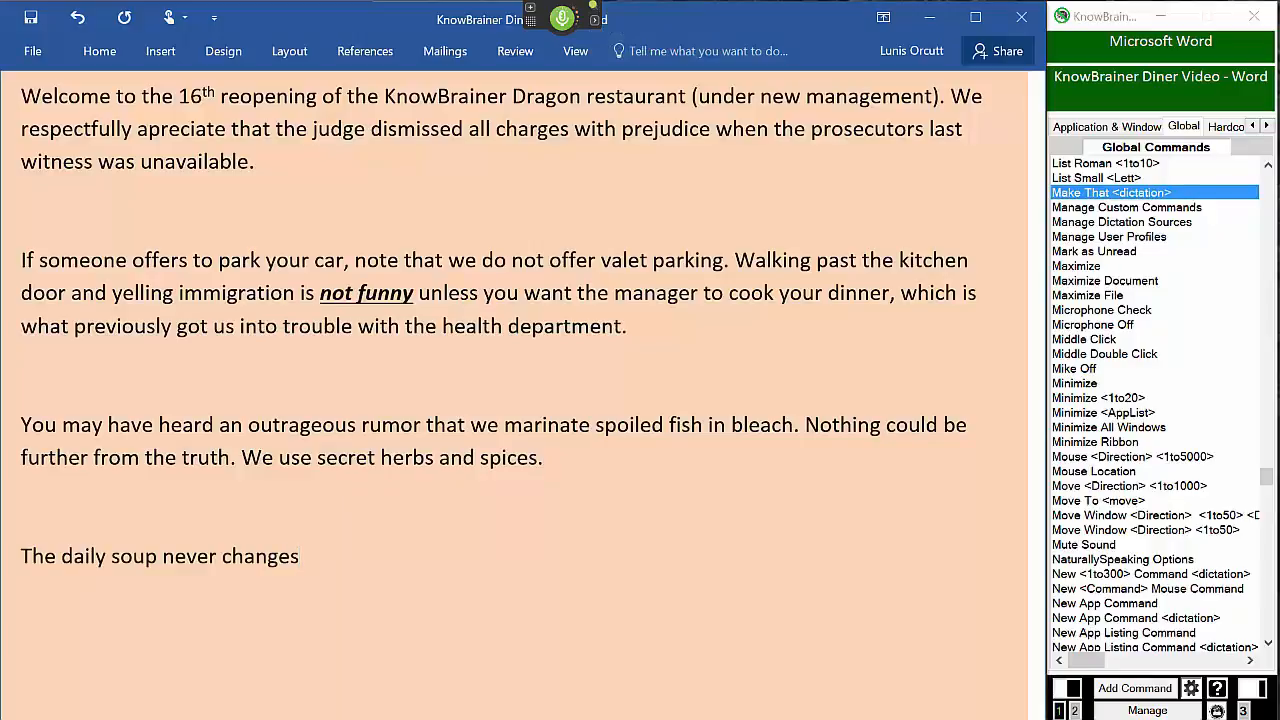
# Dictate that if the soup tastes different, cook Sam switched to menthol cigarettes
pyautogui.write('but if you think it taste different,')
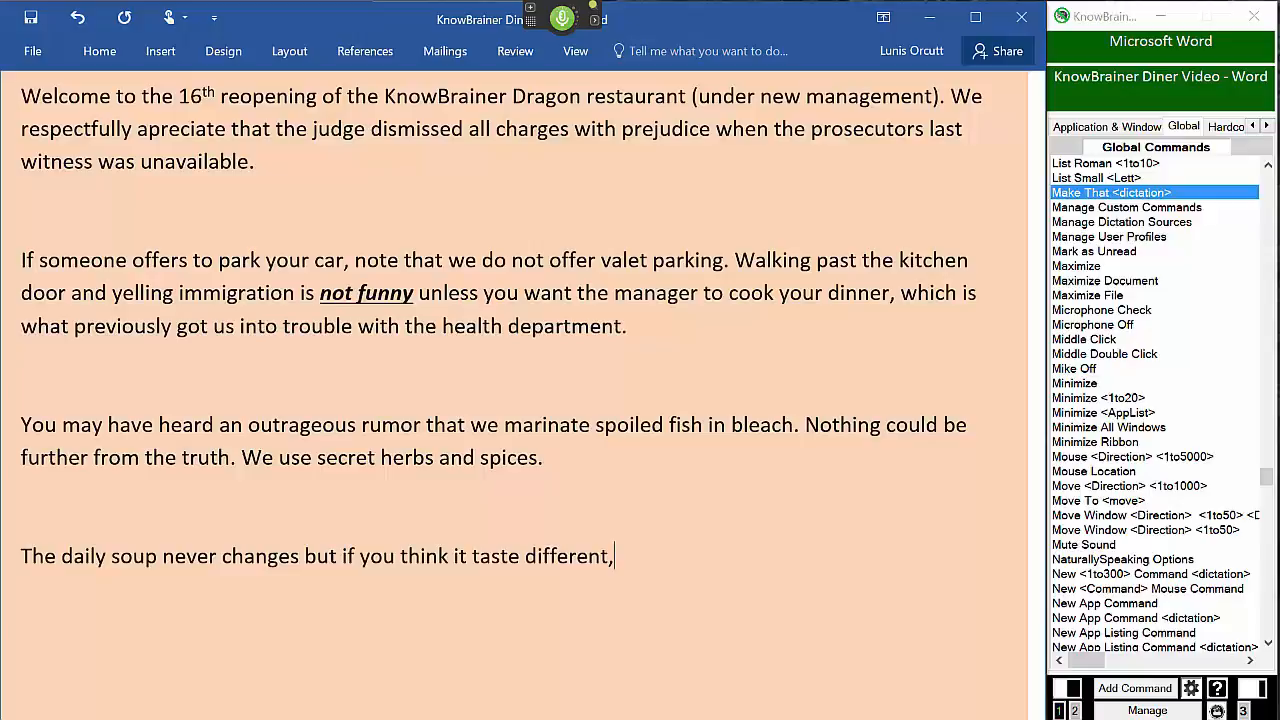
pyautogui.write('note that our cook Sam recently switched to menthol cigarettes.')
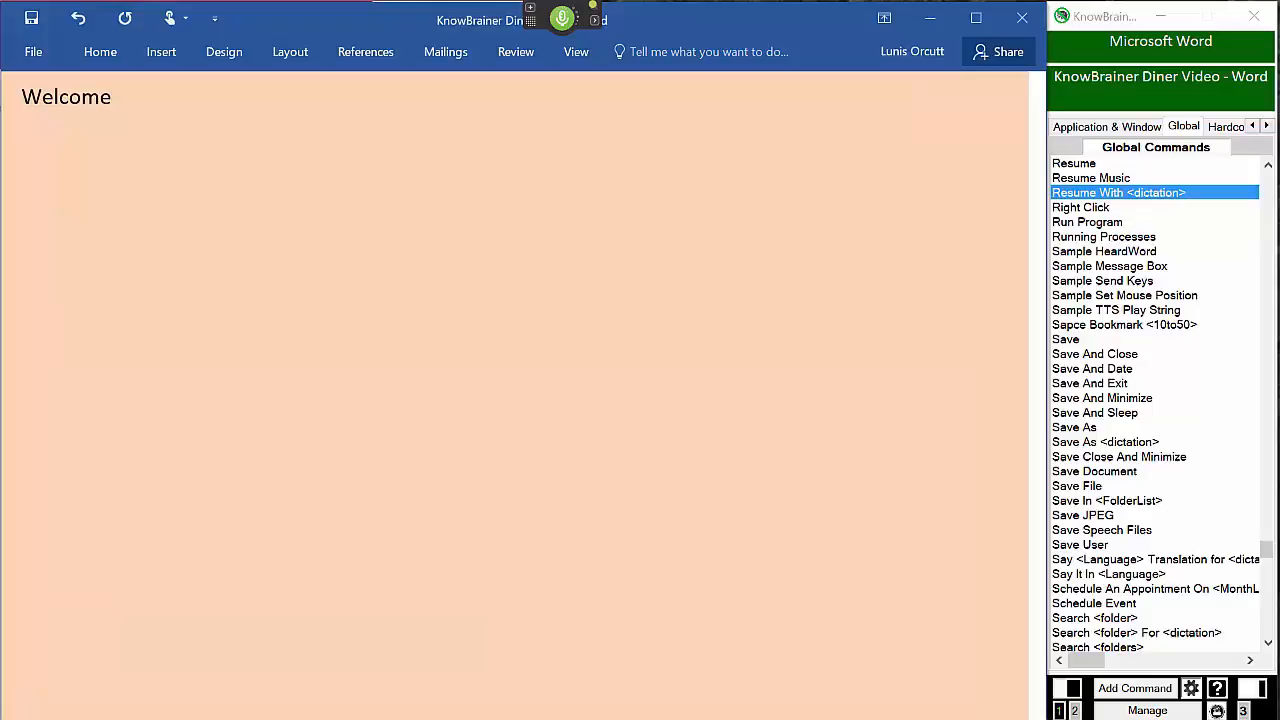
# Dictate that waitress Betty, back from the methadone clinic, just celebrated her 84th birthday
pyautogui.write('our waitress Betty')
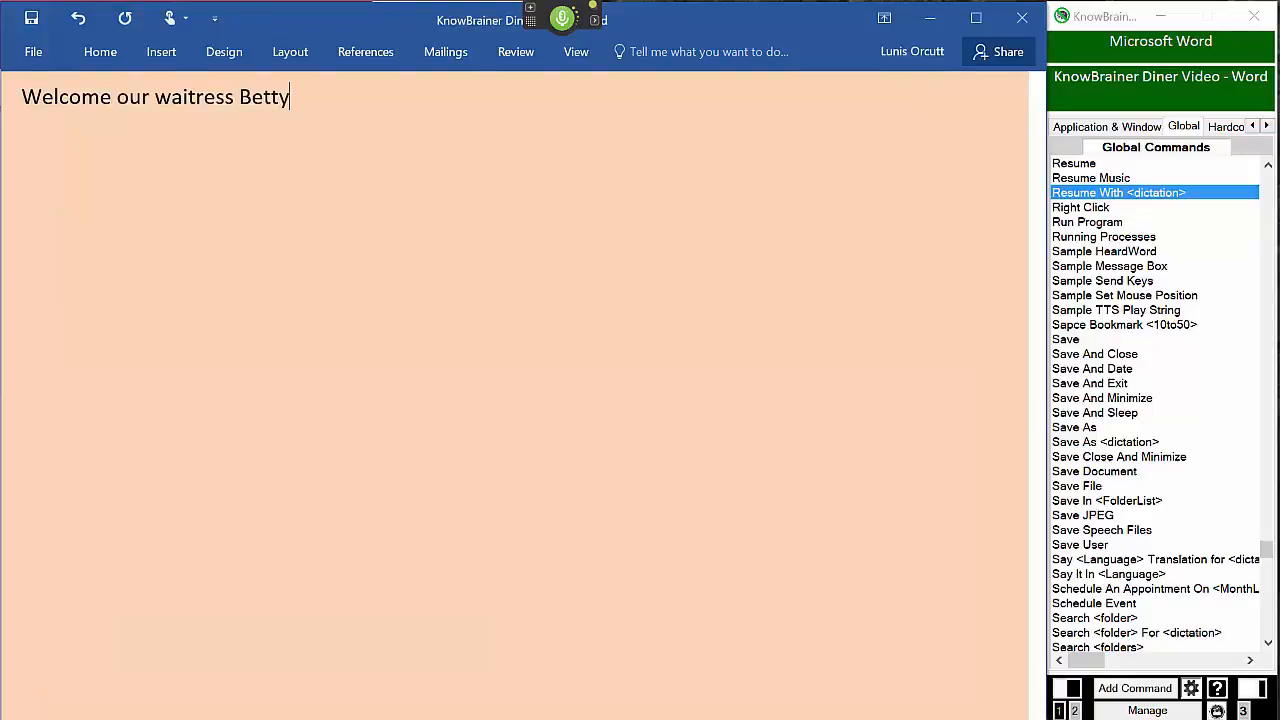
pyautogui.write('back from the methadone clinic')
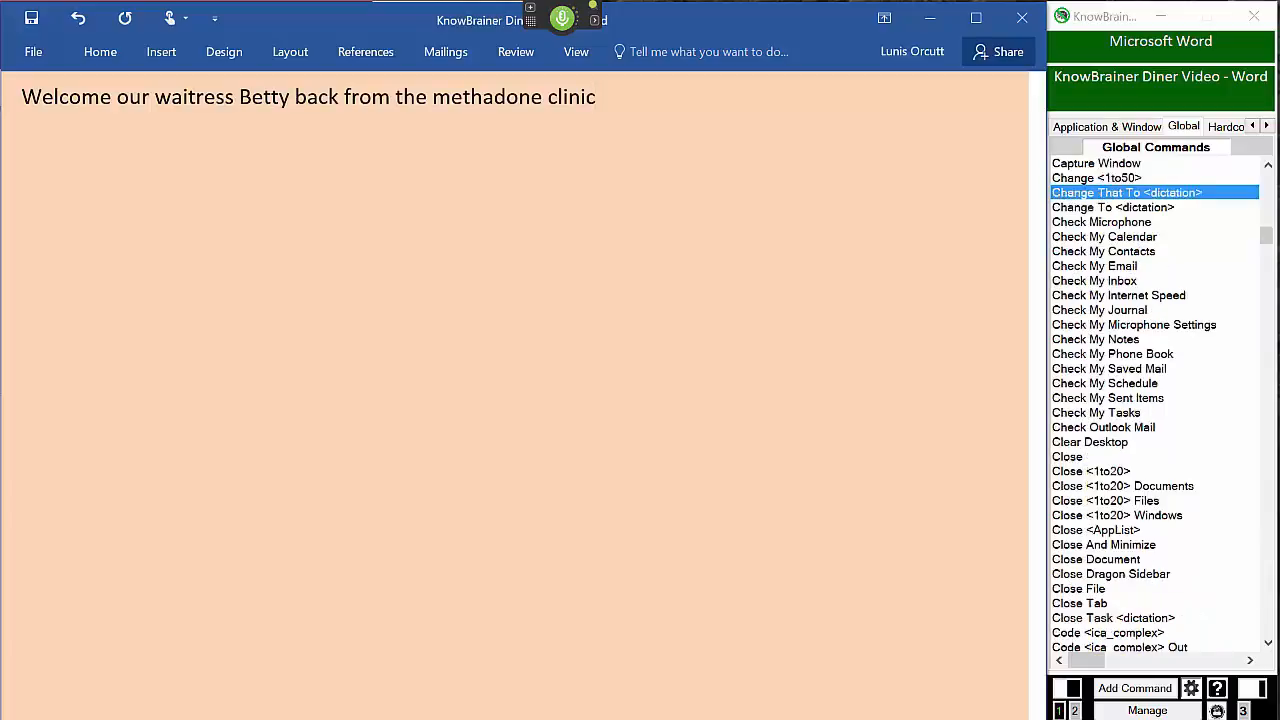
pyautogui.write('just celebrated her 84th b')
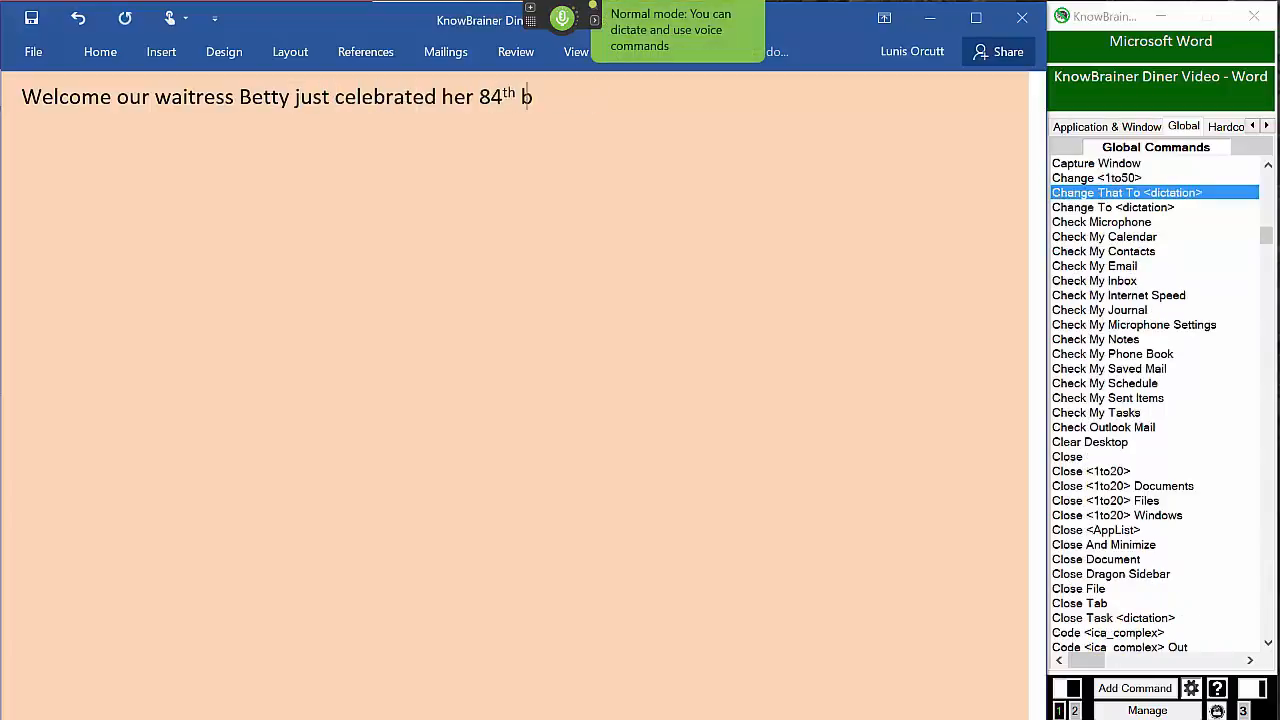
pyautogui.write('irthday.')
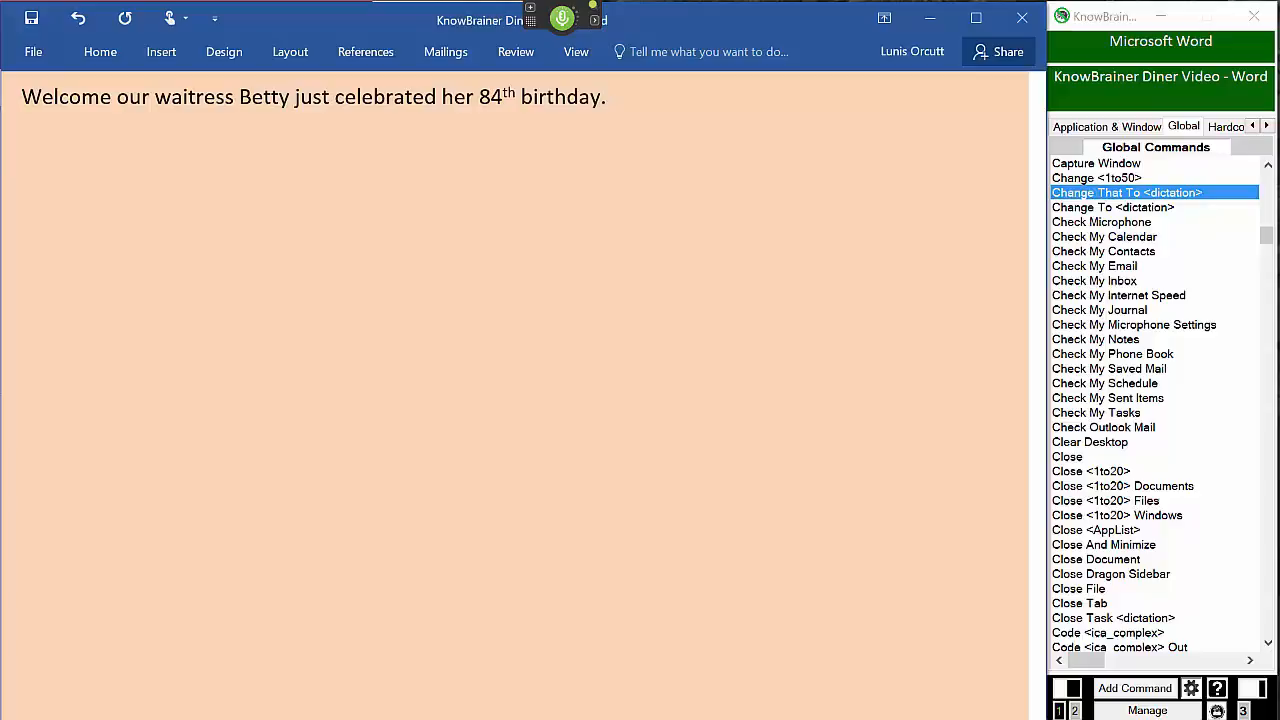
# Dictate tipping in advance, the maître d' being Betty's 24-year-old husband, and watching your smokes and cash
pyautogui.write('We asked that you tip in advance so we will know what kind of service to give you.')
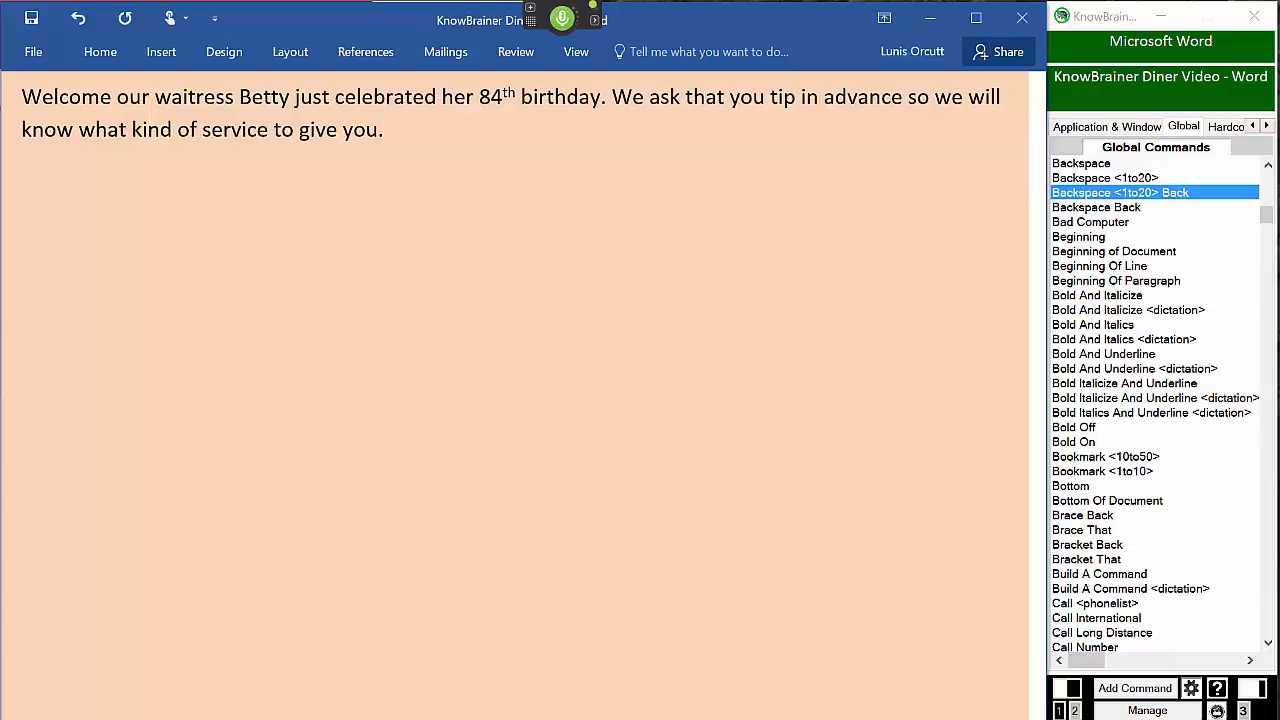
pyautogui.write("The maître d' is Betty's 24-year-old husband (don't ask).")
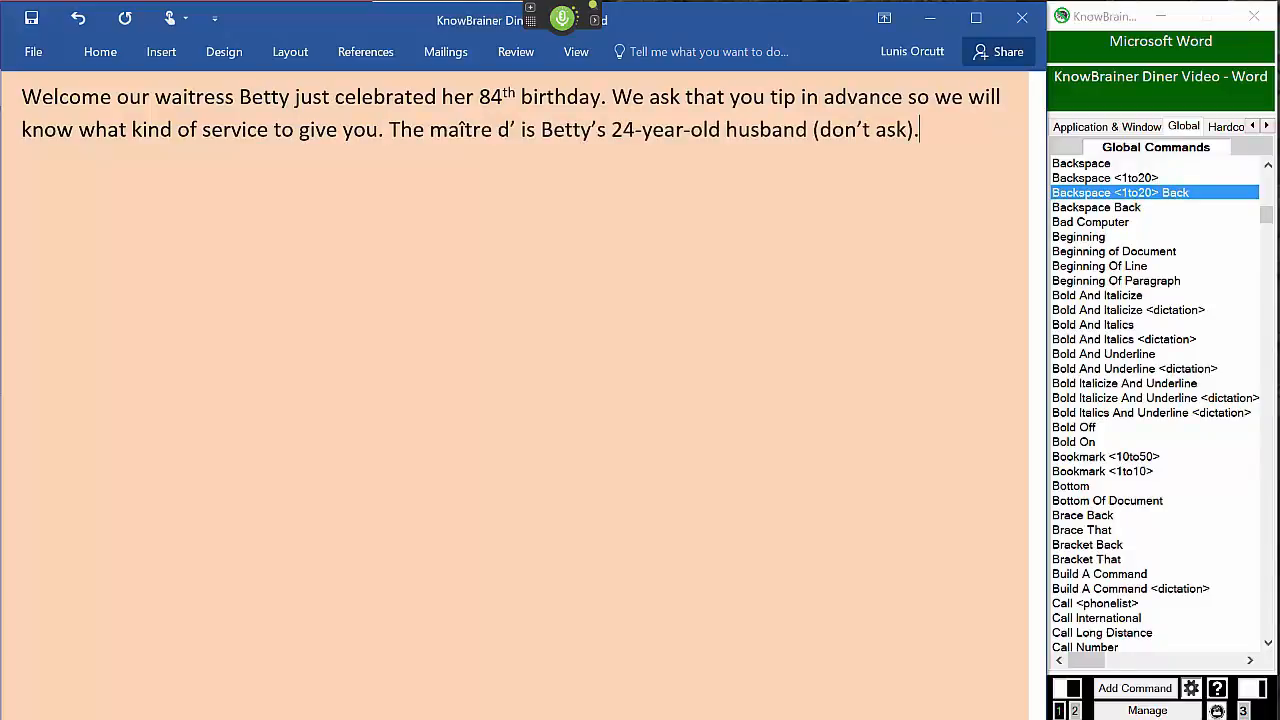
pyautogui.write('Keep an eye on your smokes and cash.')
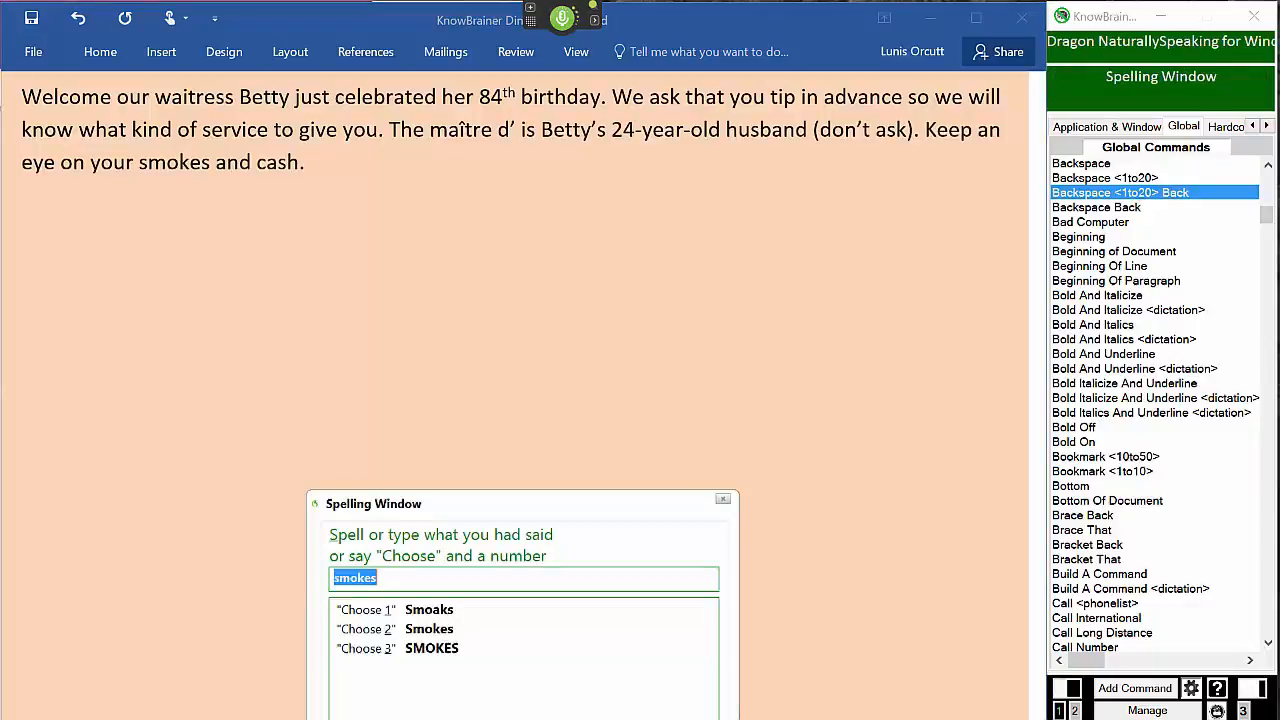
pyautogui.click(724, 498)
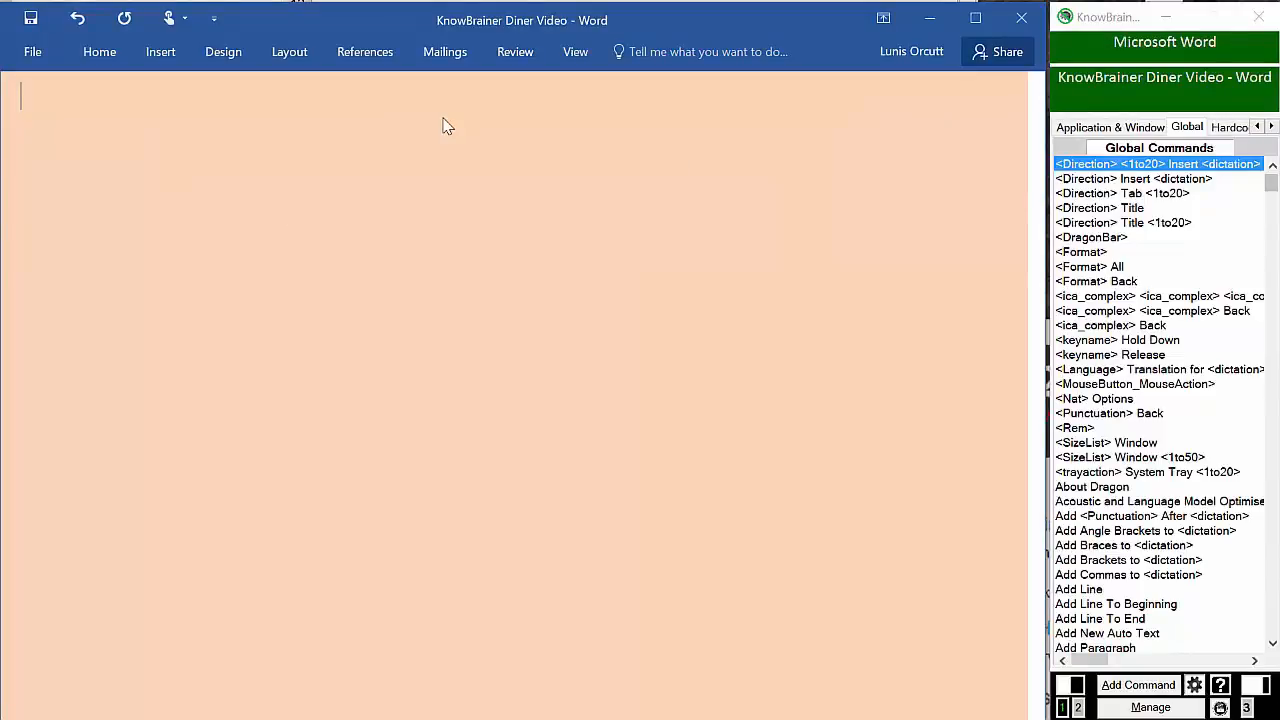
# Dictate the centred 'Todays Specials' heading with 'Drink' and 'Fresh catch of the day' lines ending in bookmark placeholders
pyautogui.write('Todays Specials')
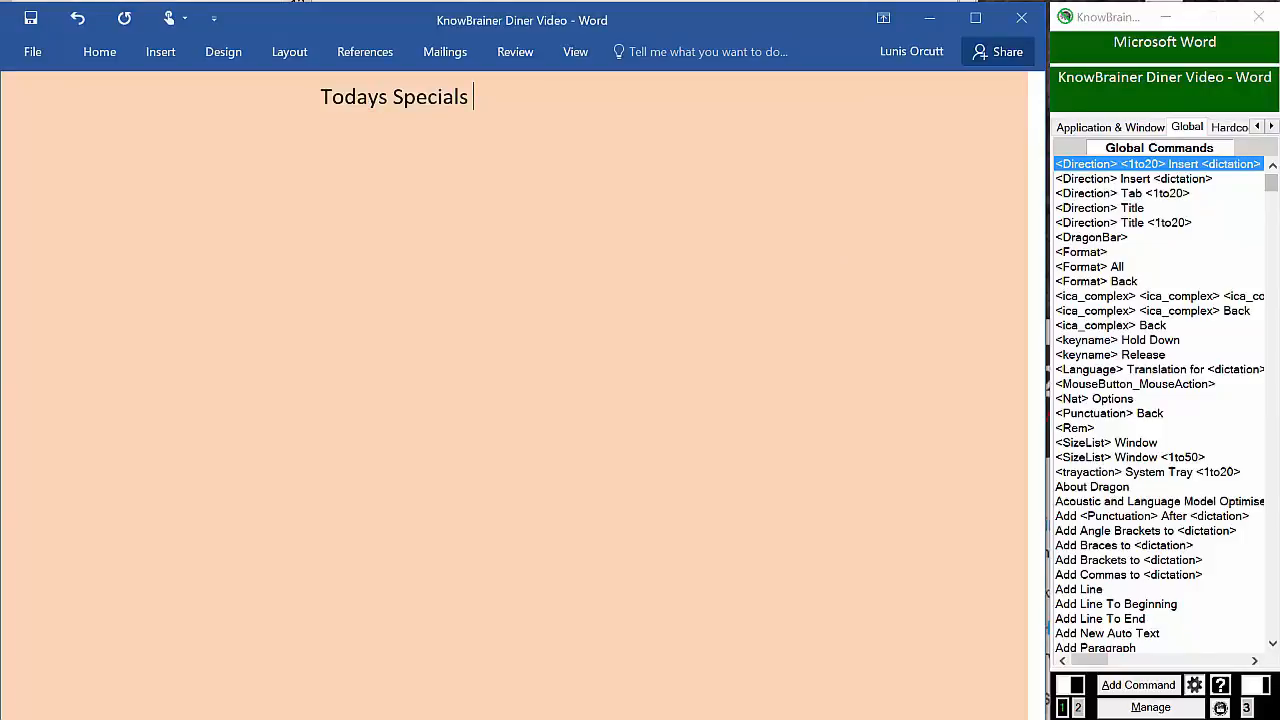
pyautogui.write('Drink____________________________________________________ [01')
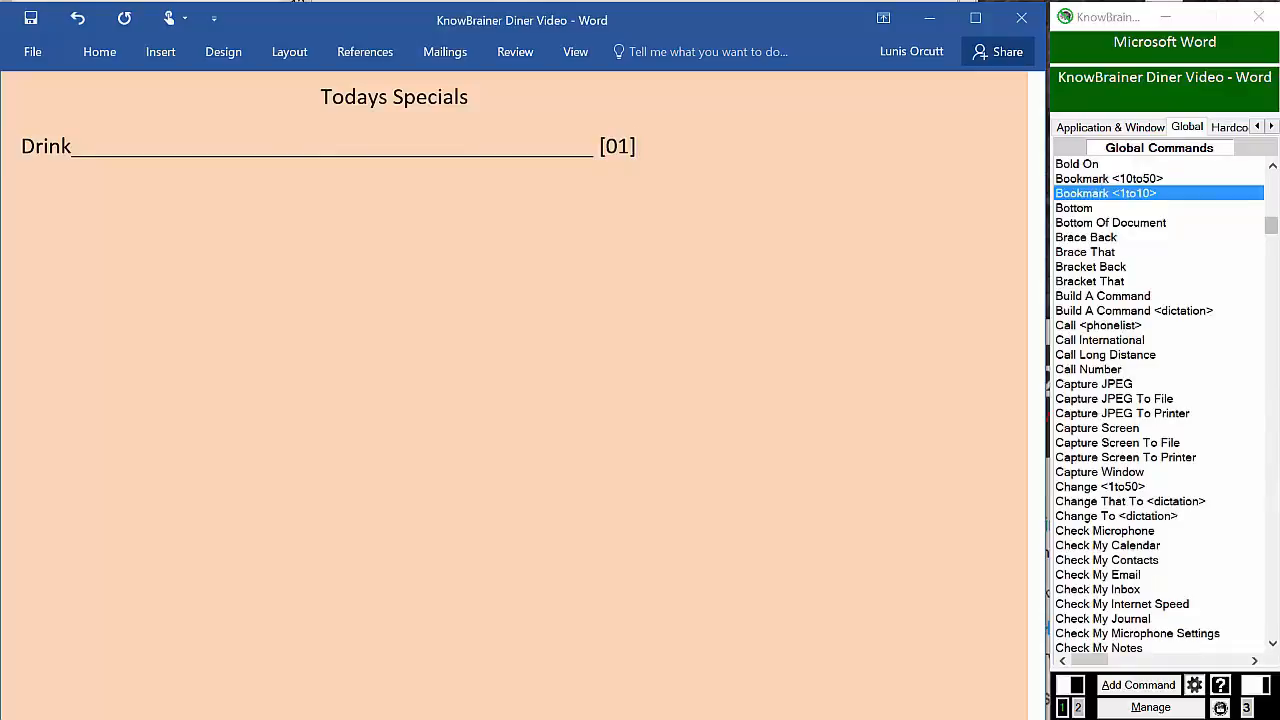
pyautogui.write('Fresh catch of the day')
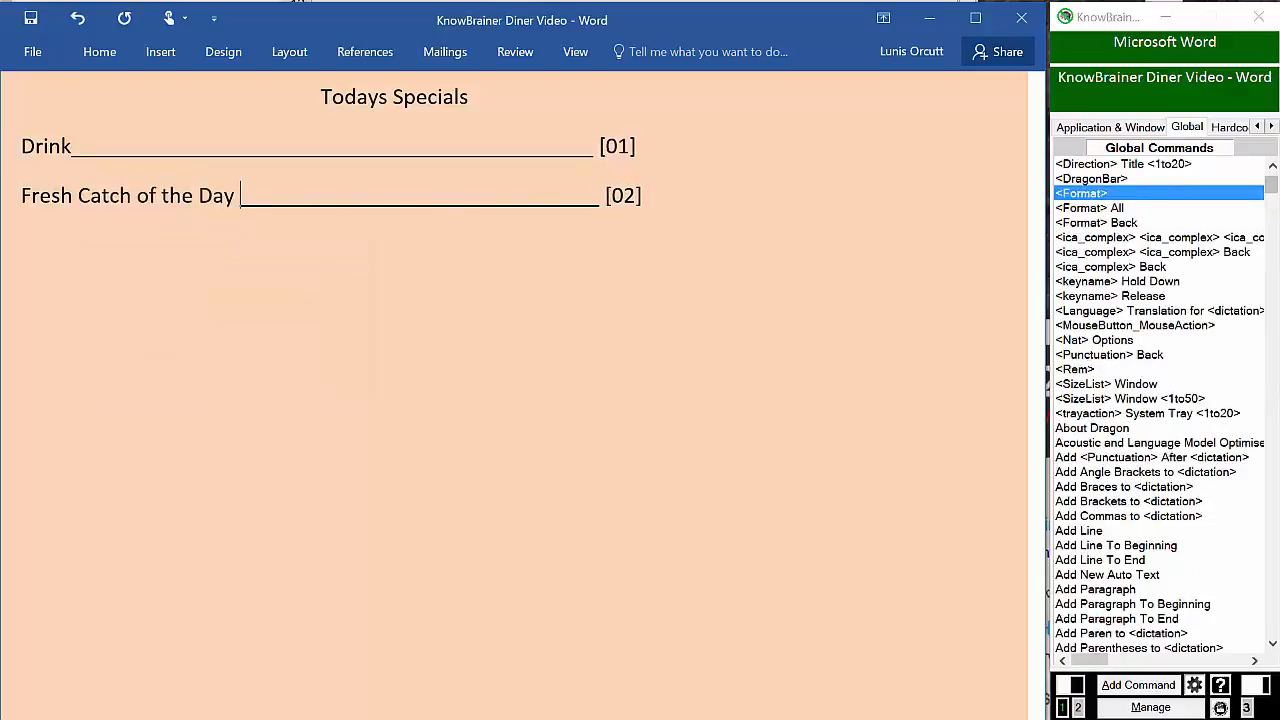
pyautogui.scroll(-3)
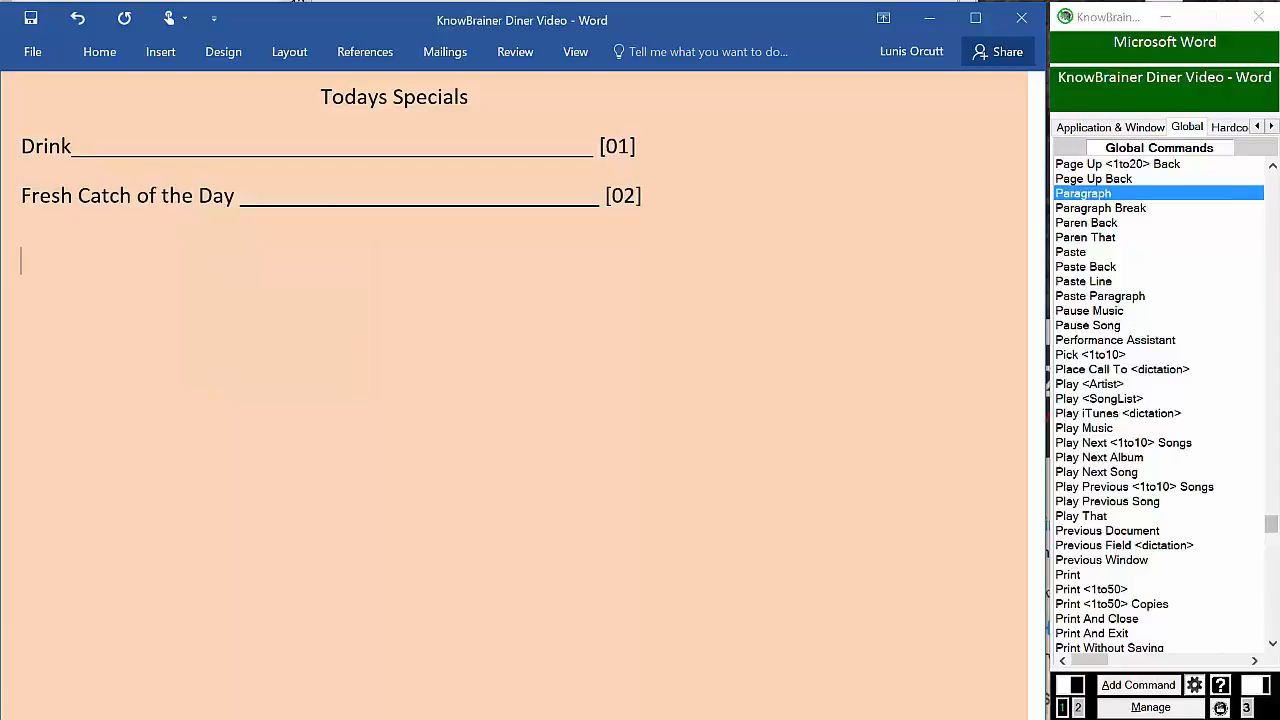
# Dictate 'Soup of the day: Always spit back New England chowder ~ Chef Surprise' with 'Always' quoted
pyautogui.write('Soup of the day: Always spit back New England chowder')
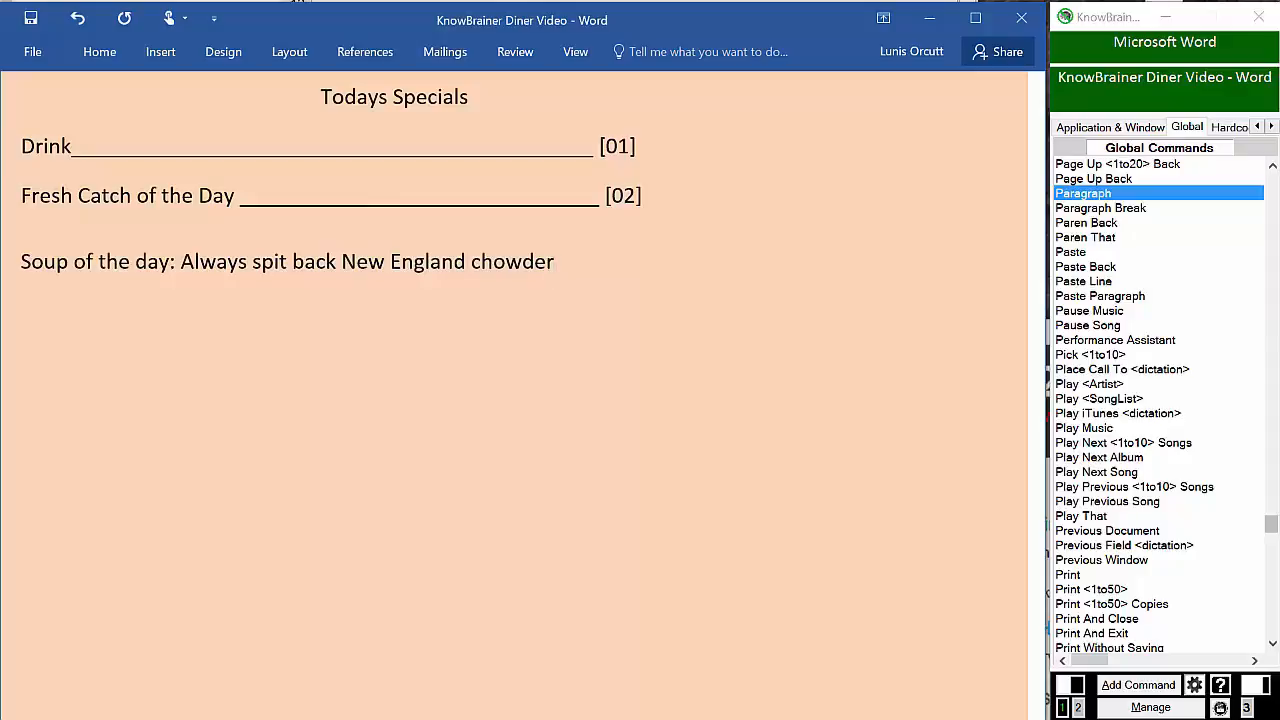
pyautogui.write('~')
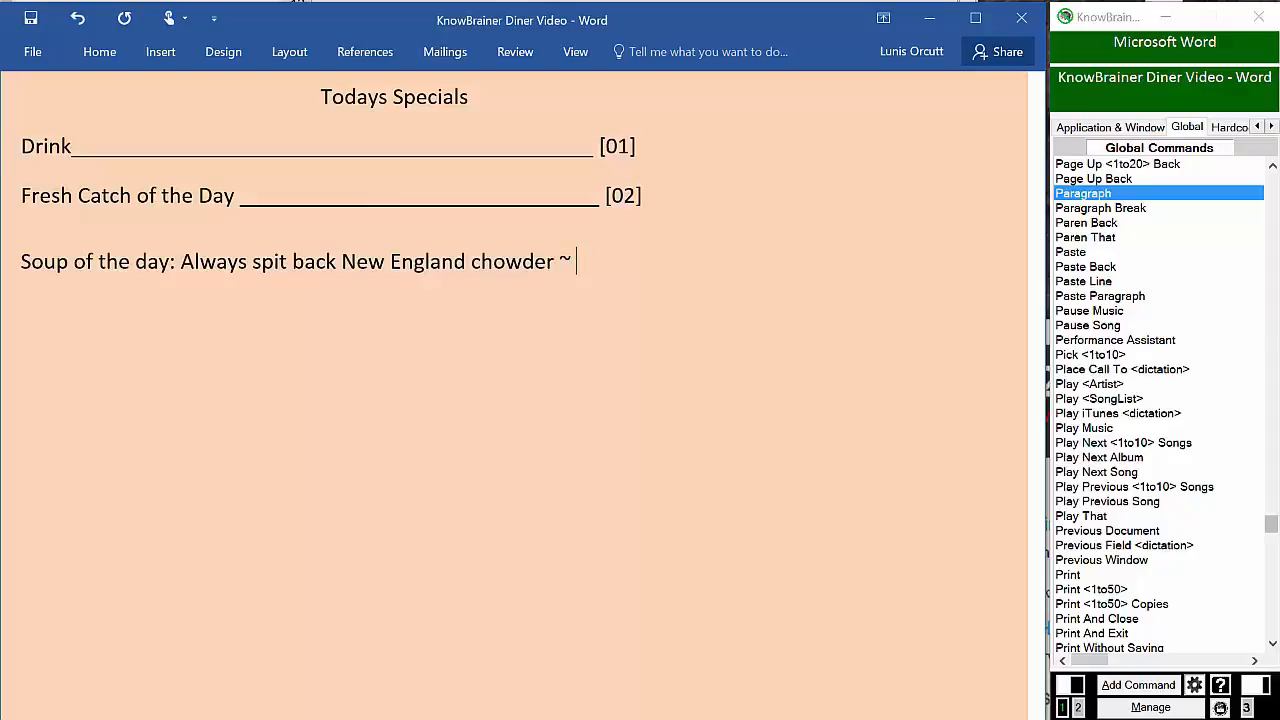
pyautogui.write('customer leftovers')
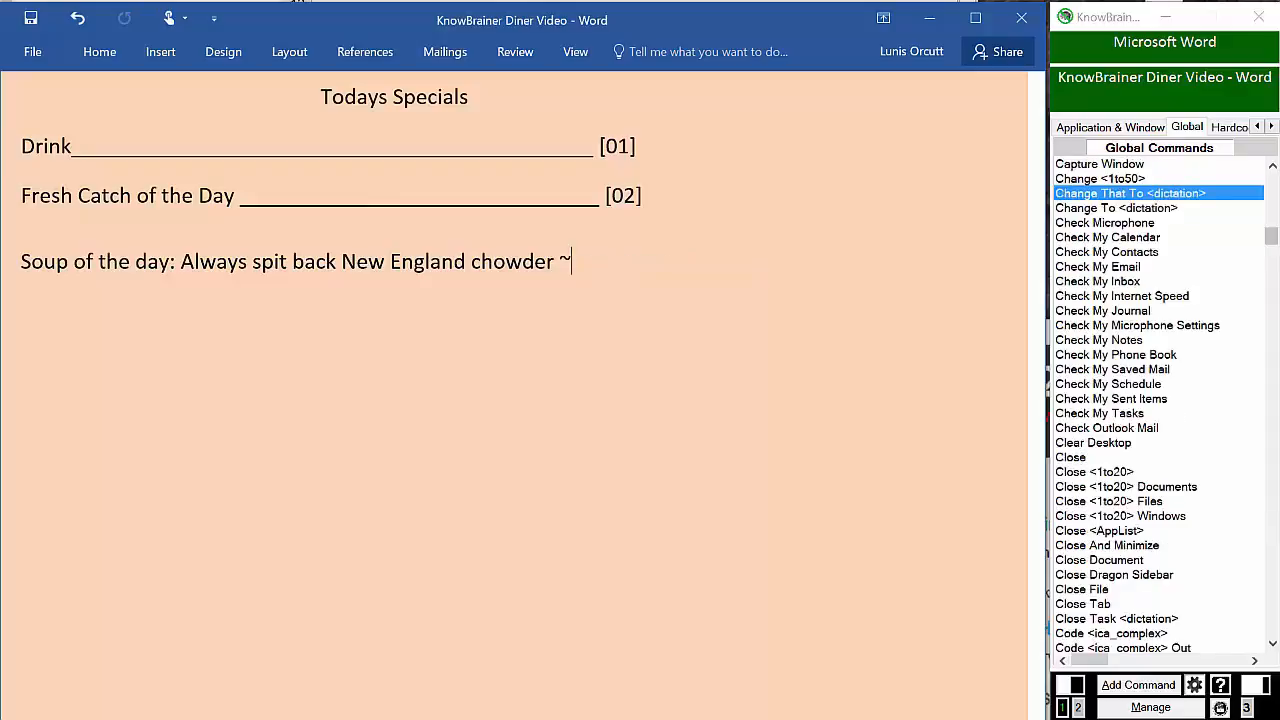
pyautogui.write('Chef Surprise')
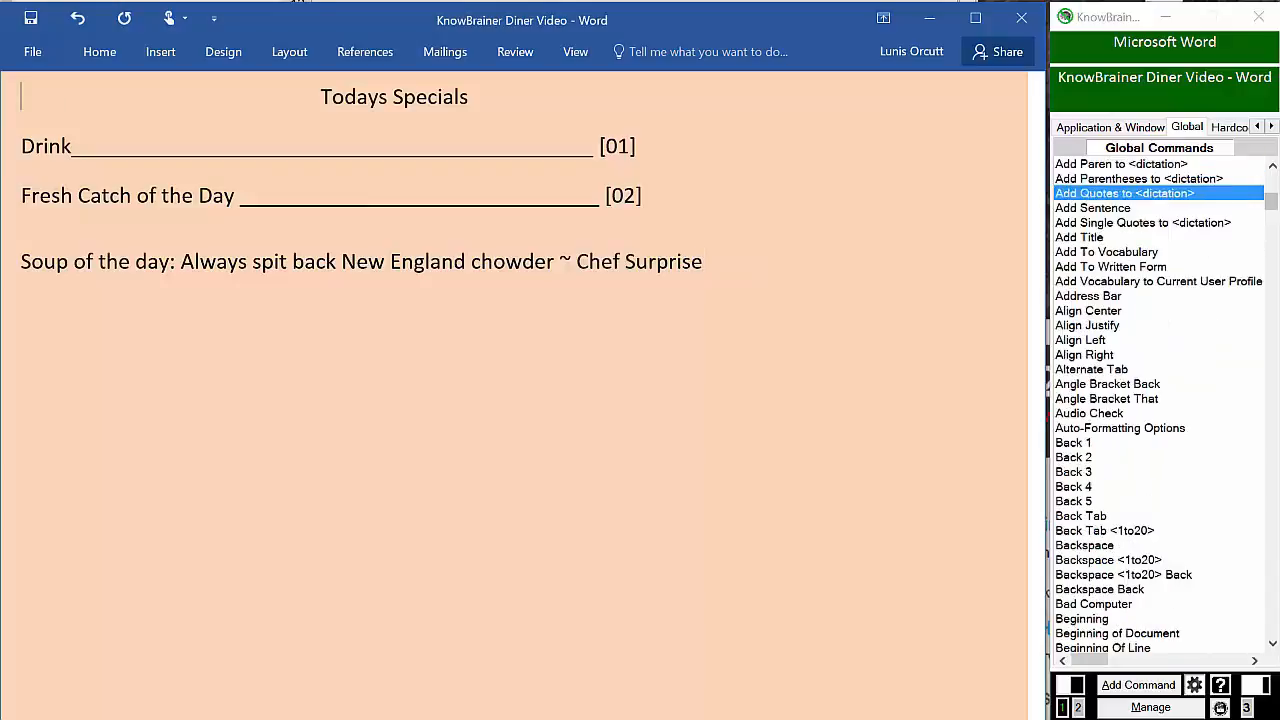
pyautogui.click(1124, 192)
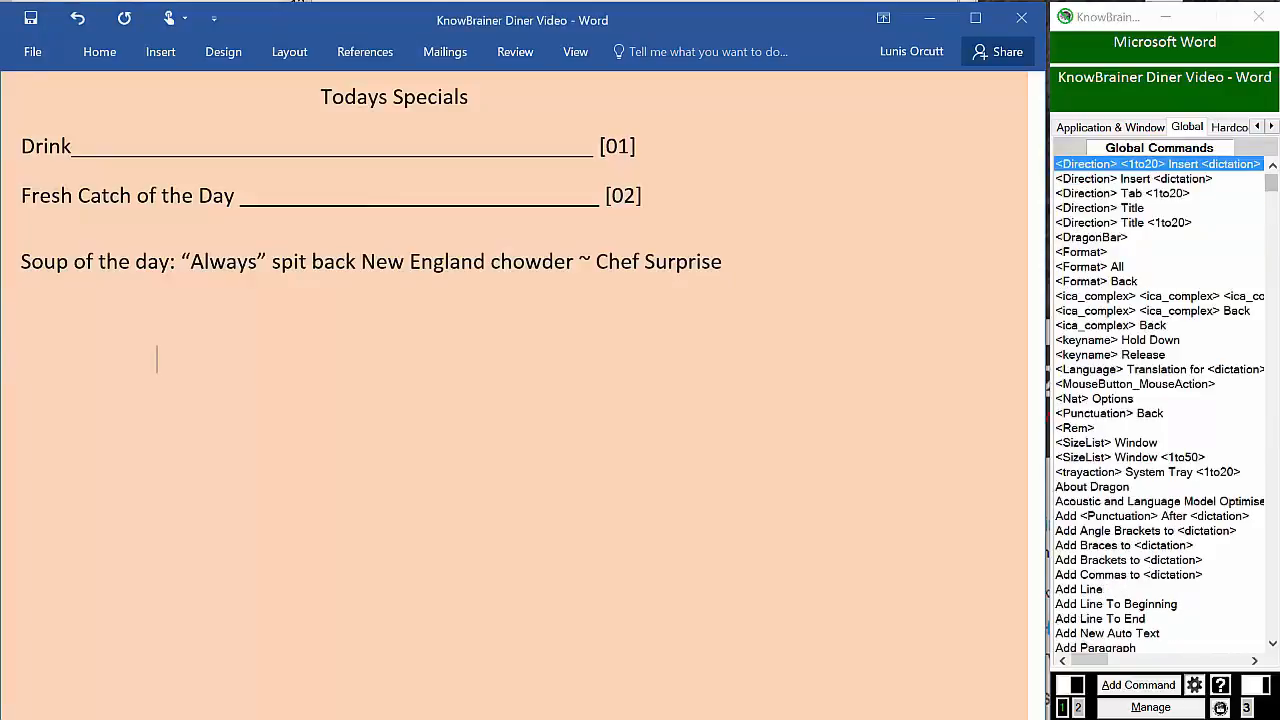
# Dictate a centred 'Chefs Special' heading with an [03] bookmark placeholder beneath it
pyautogui.write('Chefs Special')
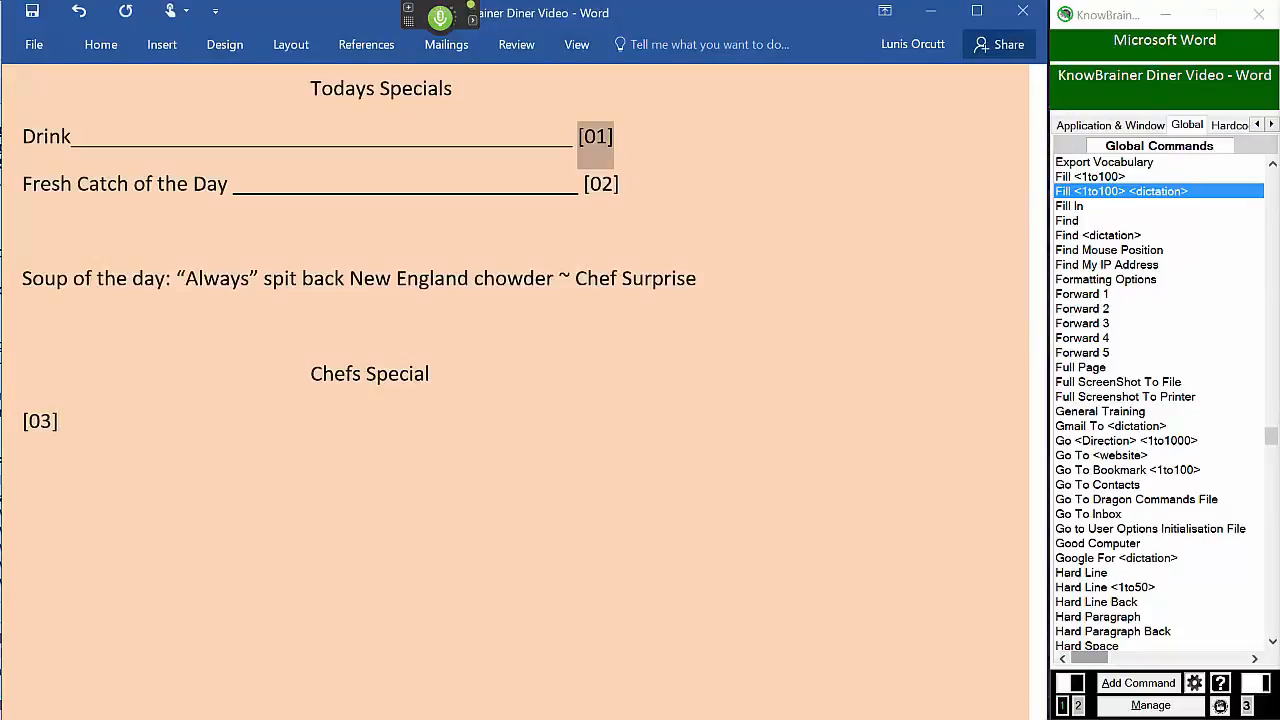
# Fill bookmarks with Kahlúa sour and bone in Lake carp, then dictate 'Liver Tartar omelet sauted in chocolate fondue'
pyautogui.write('Kahlúa sour')
pyautogui.click(602, 184)
pyautogui.write('bone in Lake Ka')
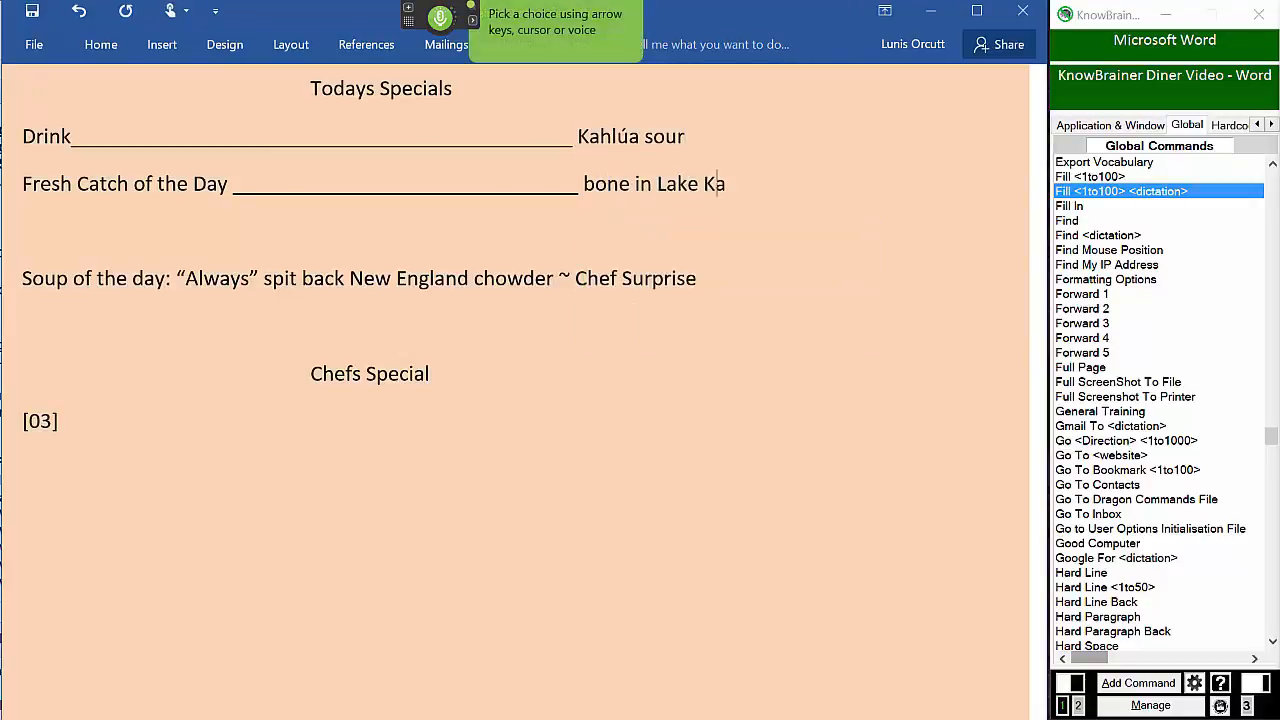
pyautogui.write('rp')
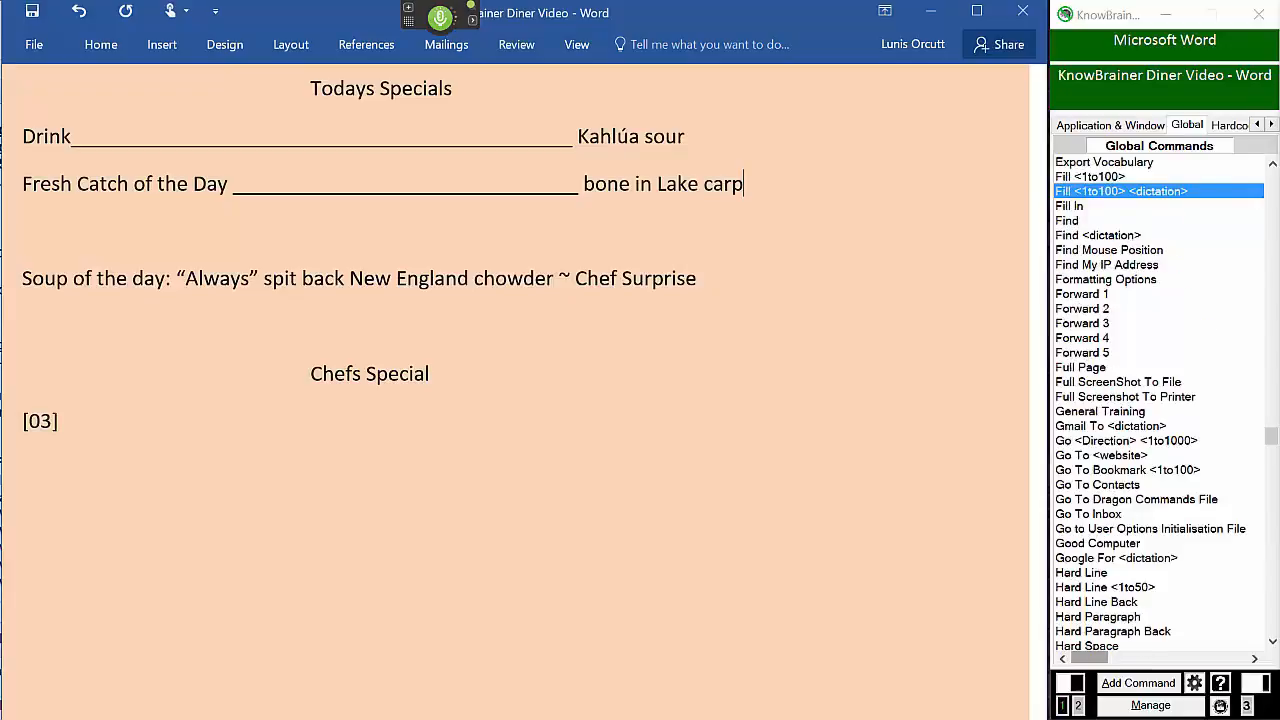
pyautogui.write('Liver Tart')
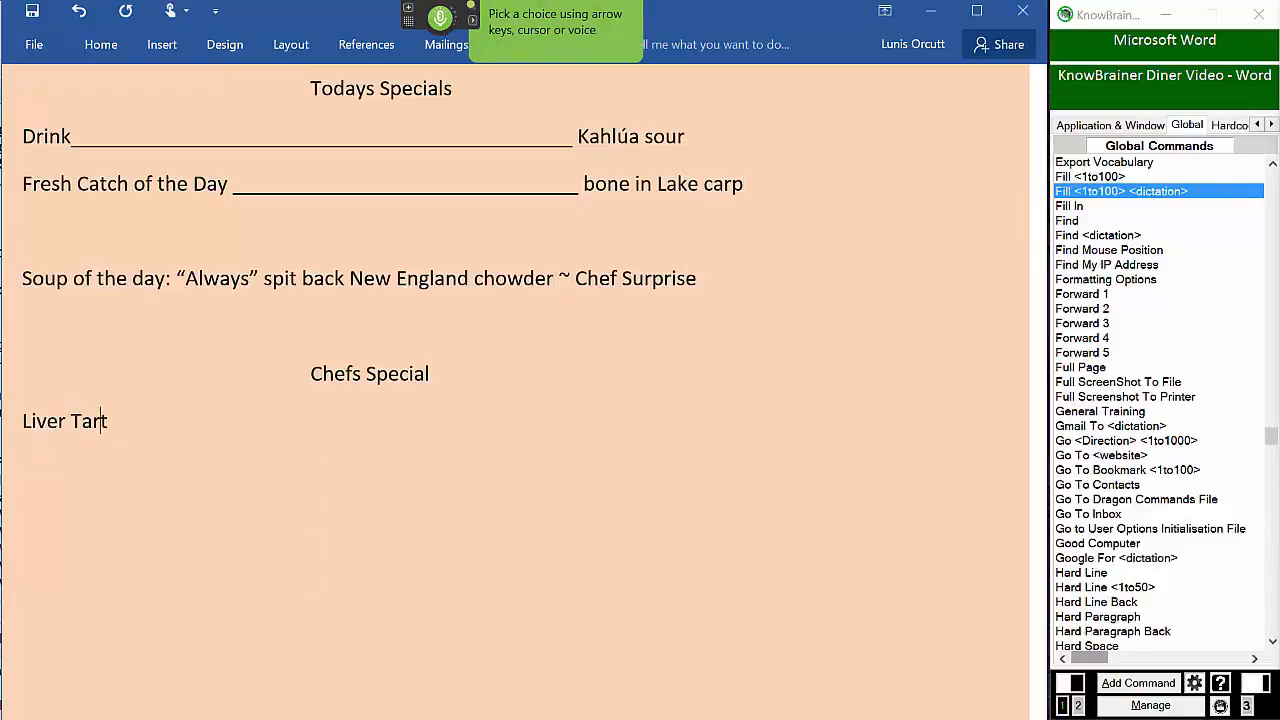
pyautogui.write('tar omelet sauted in chocolate fondue')
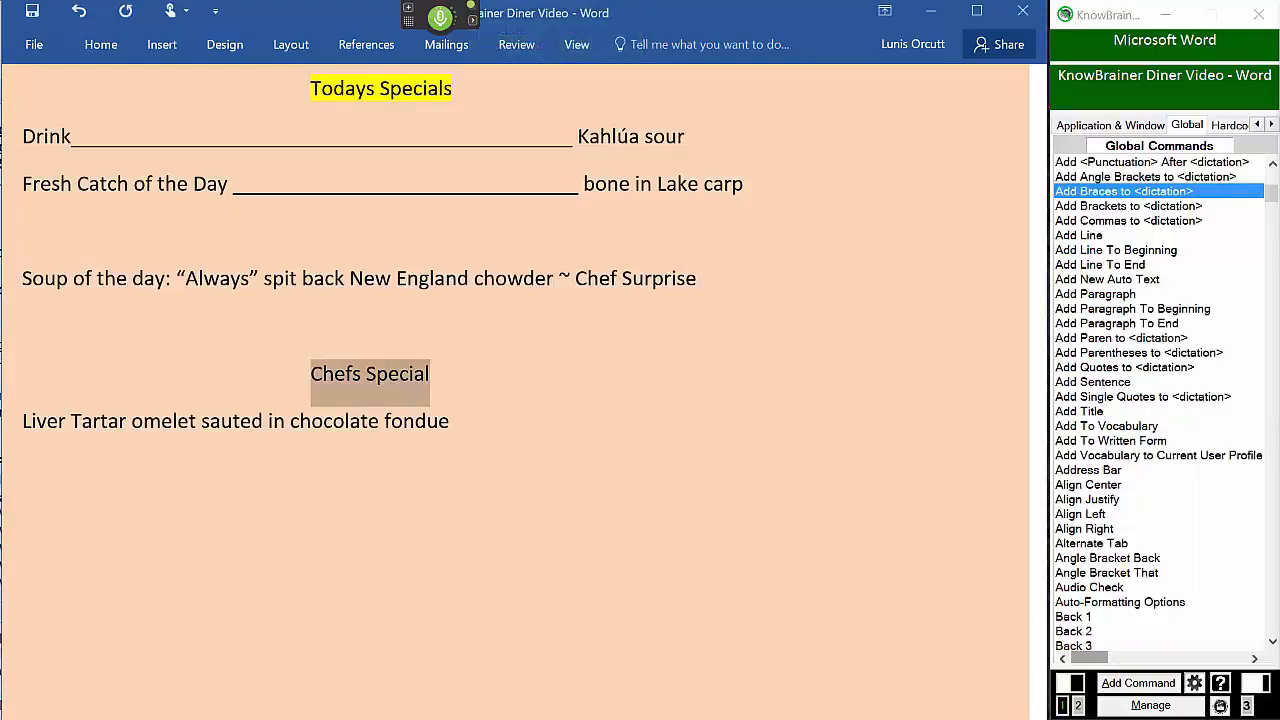
# Highlight 'Todays Specials' yellow and wrap 'Chefs Special' in braces
pyautogui.click(1124, 192)
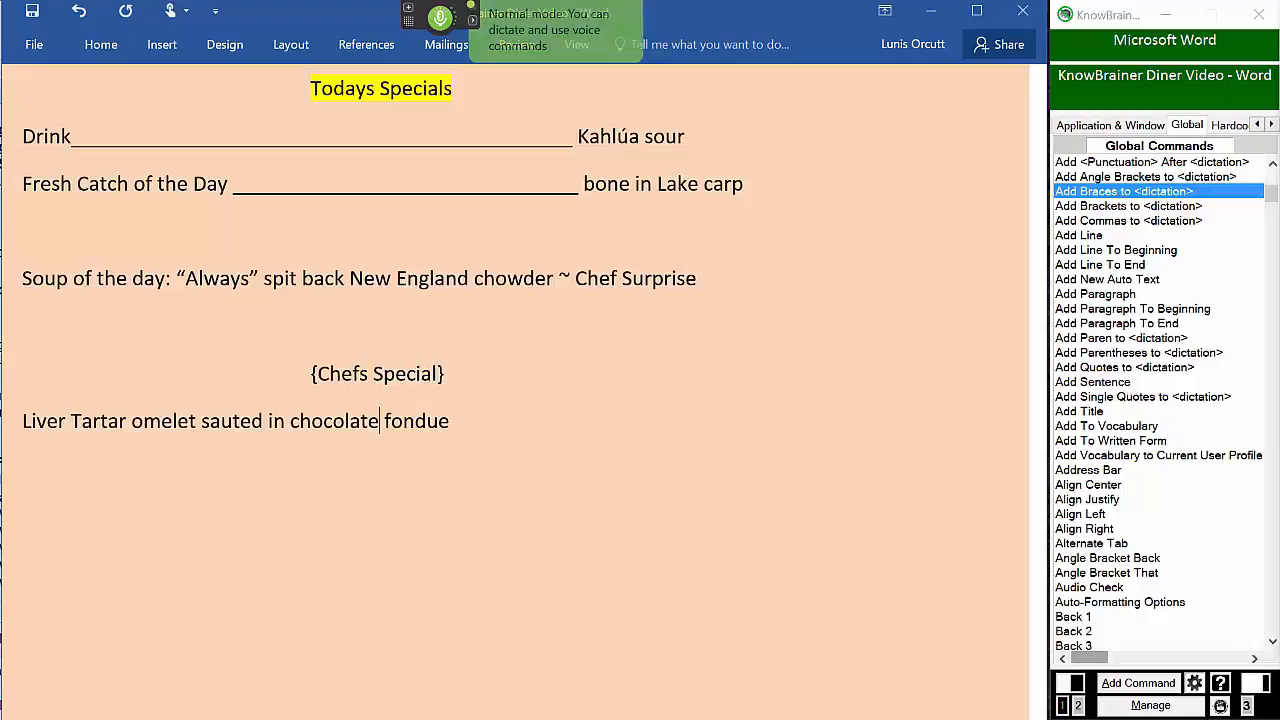